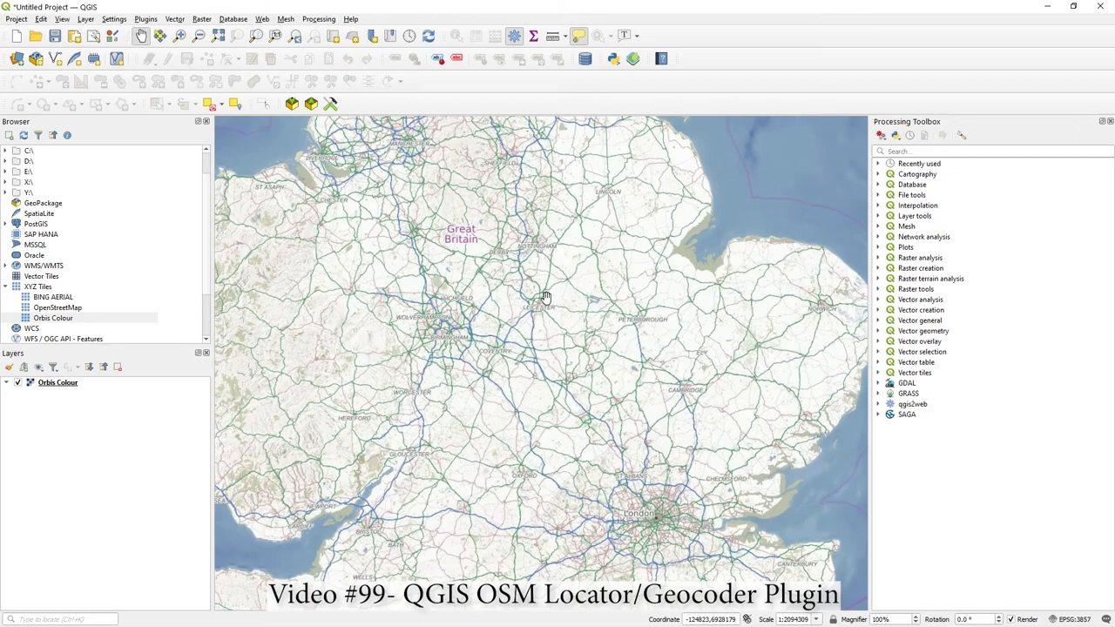
# Pan and zoom the map from Leicester towards Oxford and Cambridge, then recentre England
pyautogui.moveTo(547, 296); pyautogui.dragTo(521, 196)
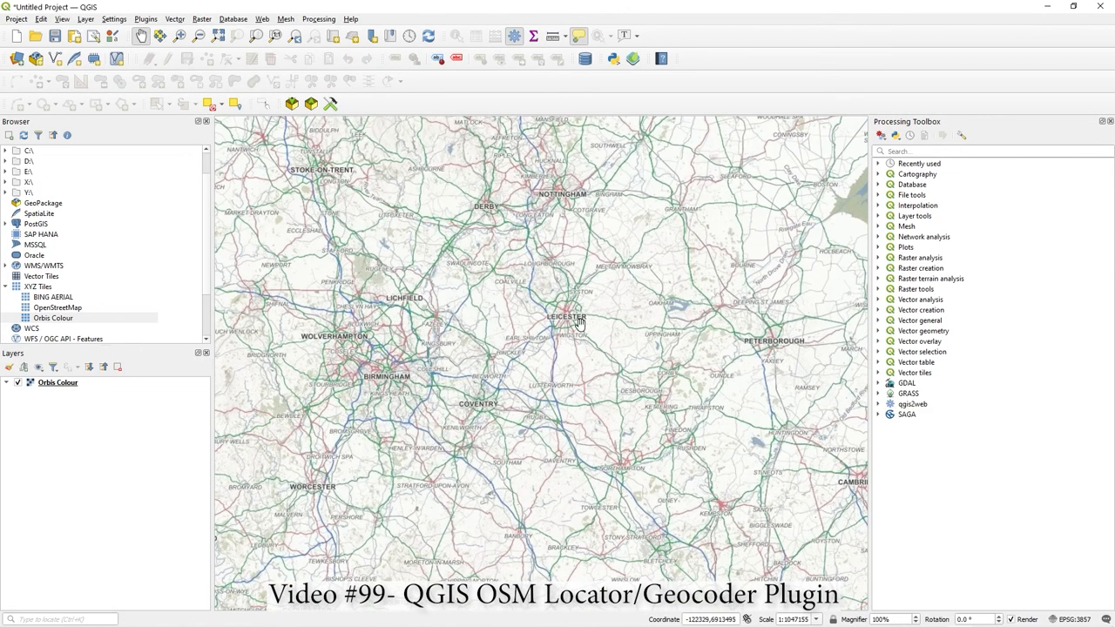
pyautogui.moveTo(575, 323); pyautogui.dragTo(588, 355)
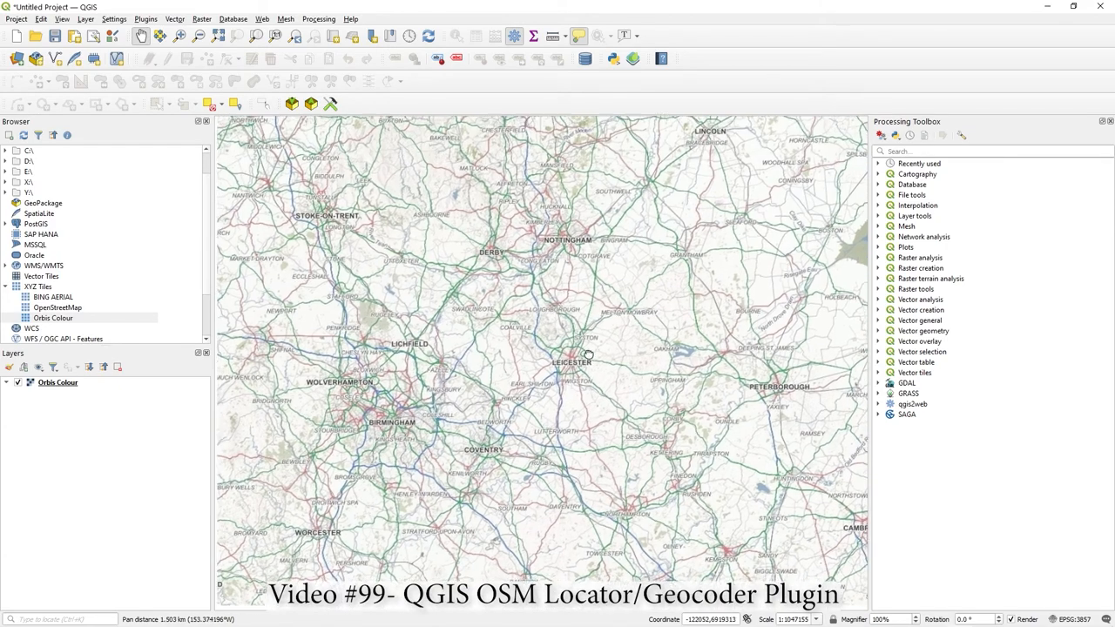
pyautogui.moveTo(588, 356); pyautogui.dragTo(526, 292)
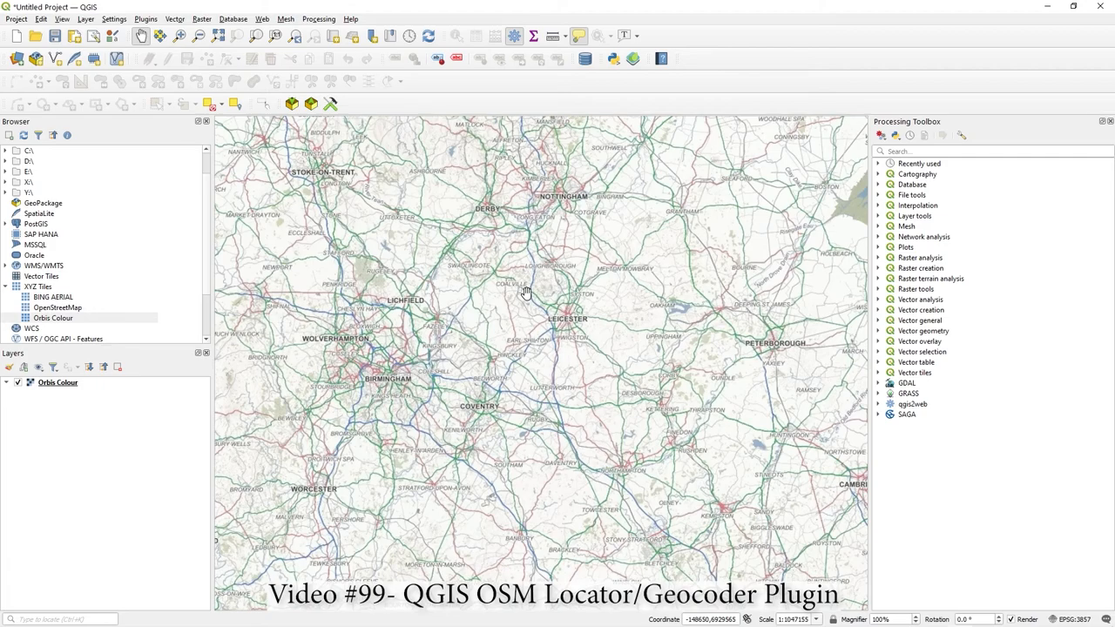
pyautogui.scroll(-3)
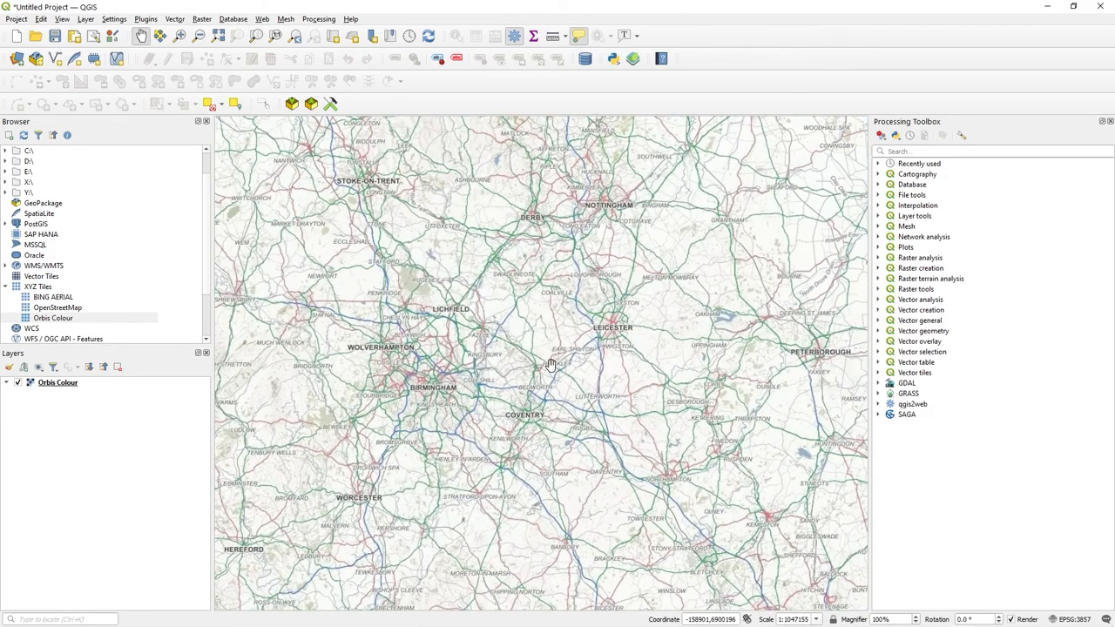
pyautogui.moveTo(549, 366); pyautogui.dragTo(566, 266)
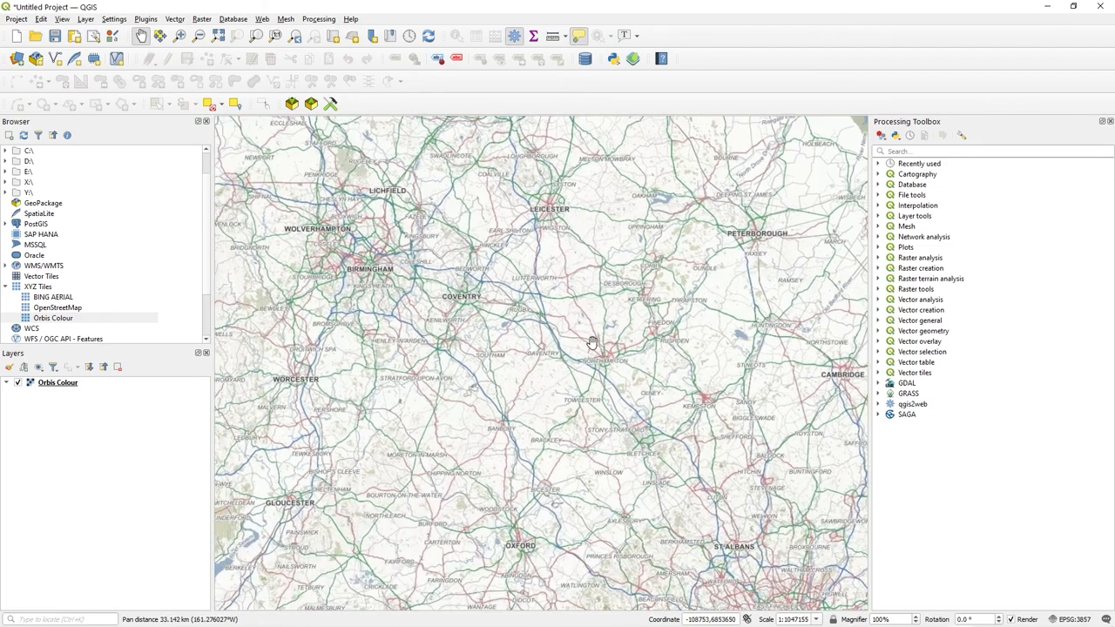
pyautogui.scroll(-3)
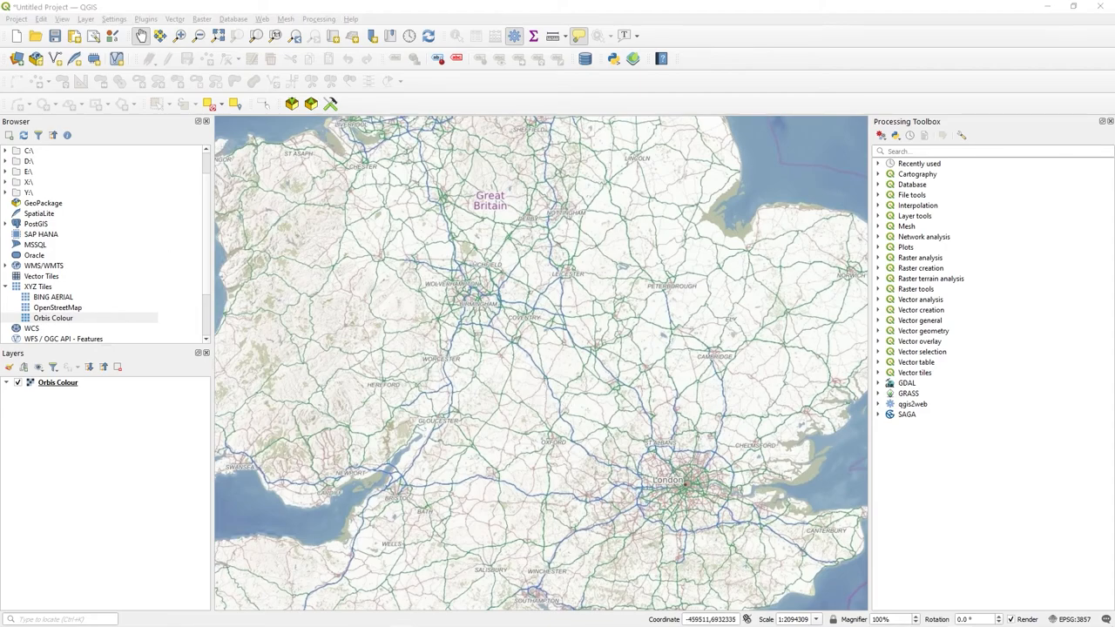
pyautogui.moveTo(348, 312)
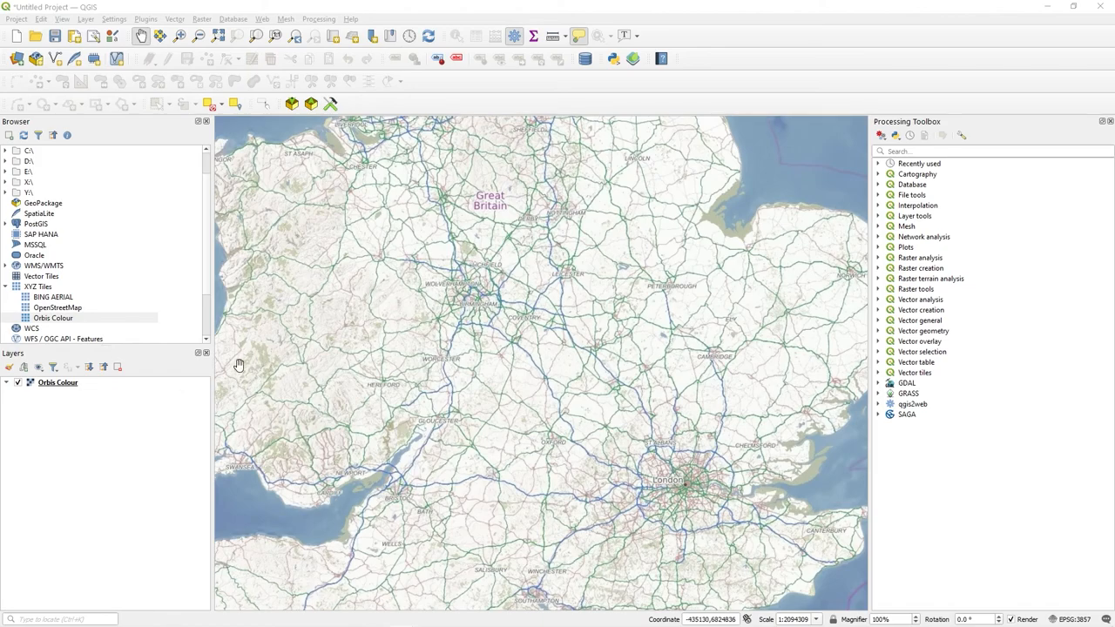
pyautogui.moveTo(224, 357)
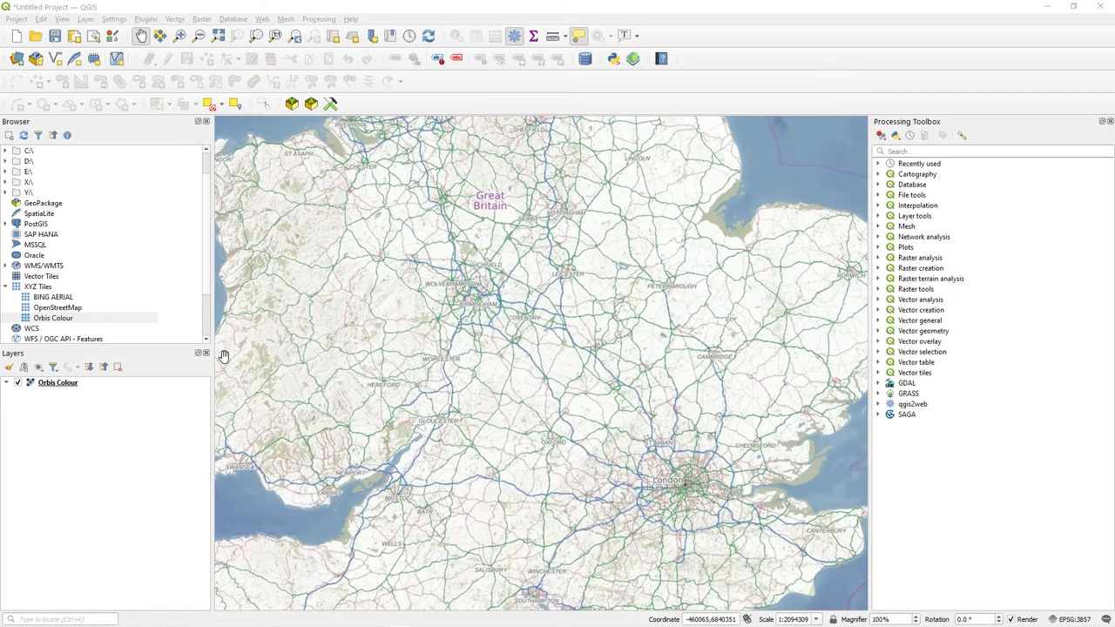
pyautogui.moveTo(341, 277)
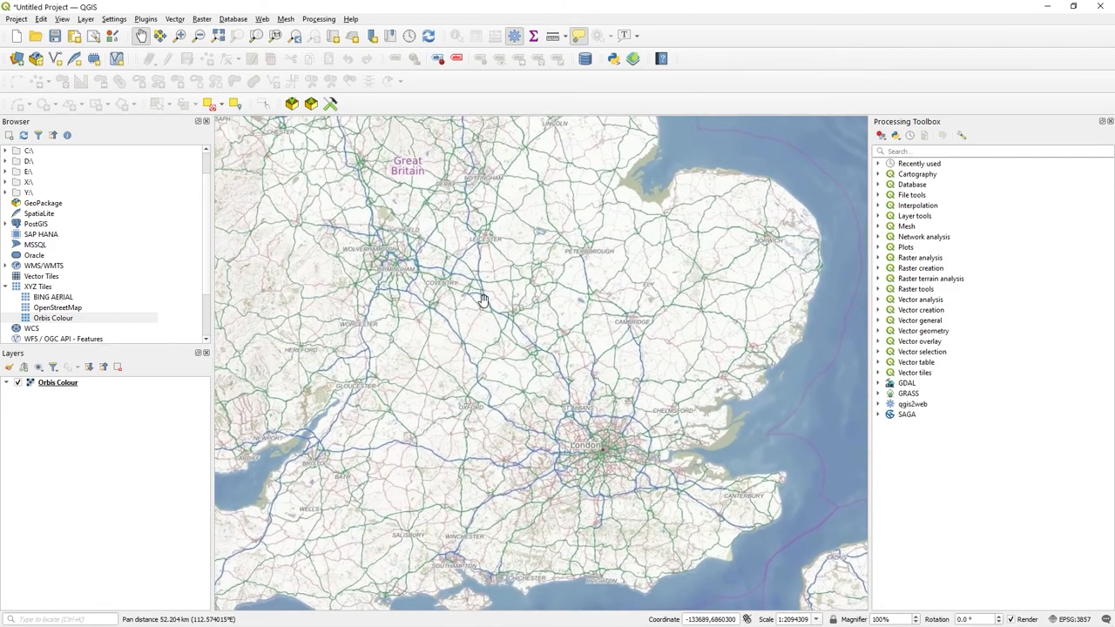
pyautogui.moveTo(483, 298); pyautogui.dragTo(526, 306)
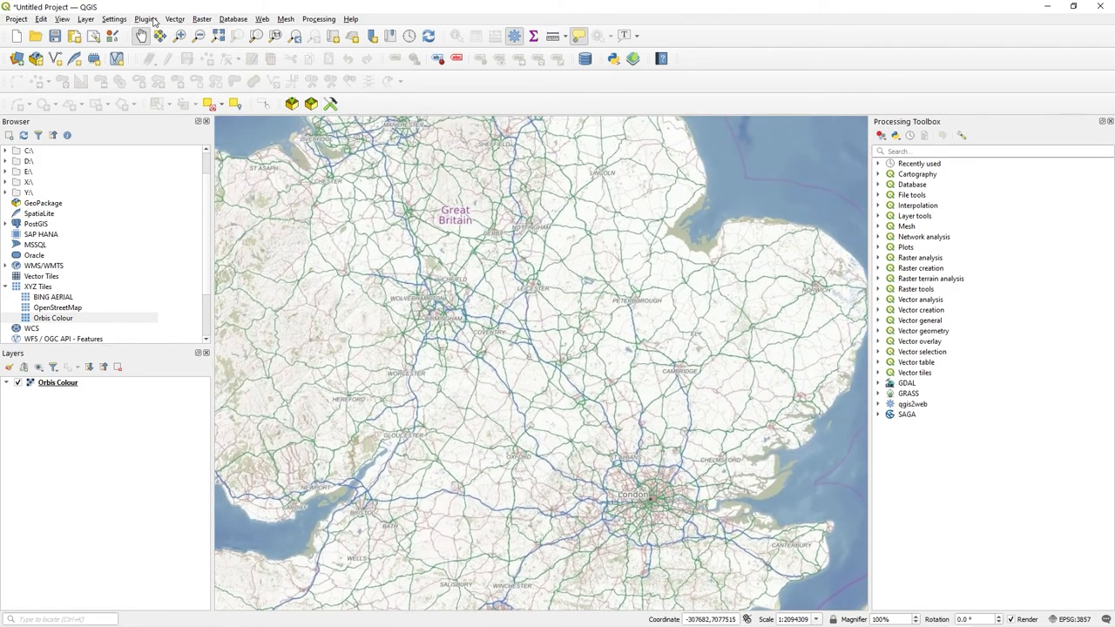
pyautogui.moveTo(145, 18)
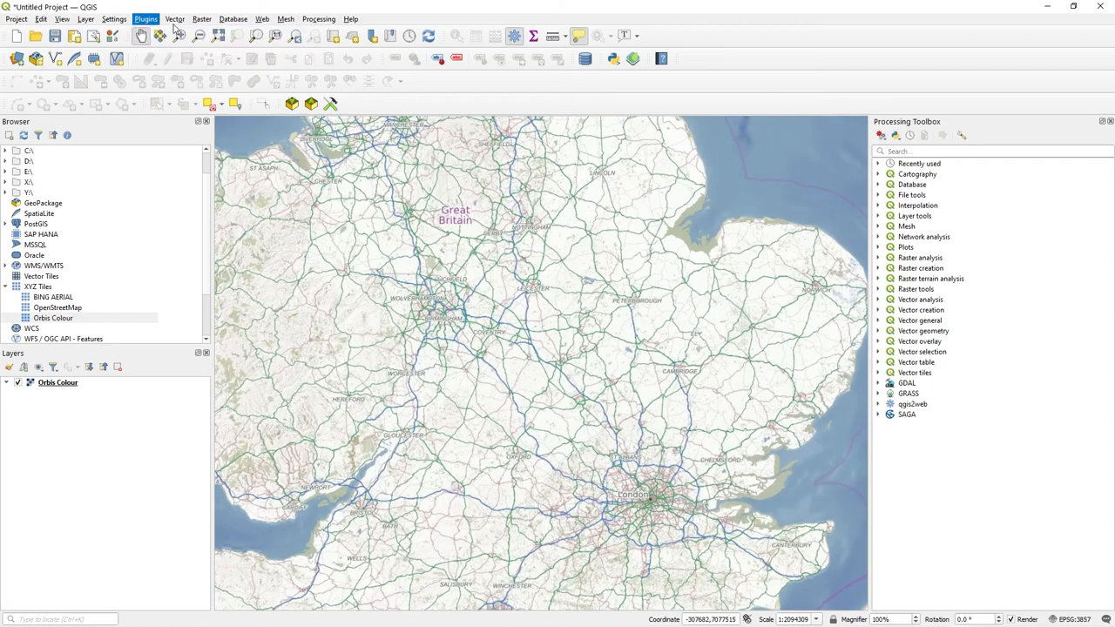
# View the Nominatim Locator Filter plugin's details, then show only installed plugins
pyautogui.click(145, 19)
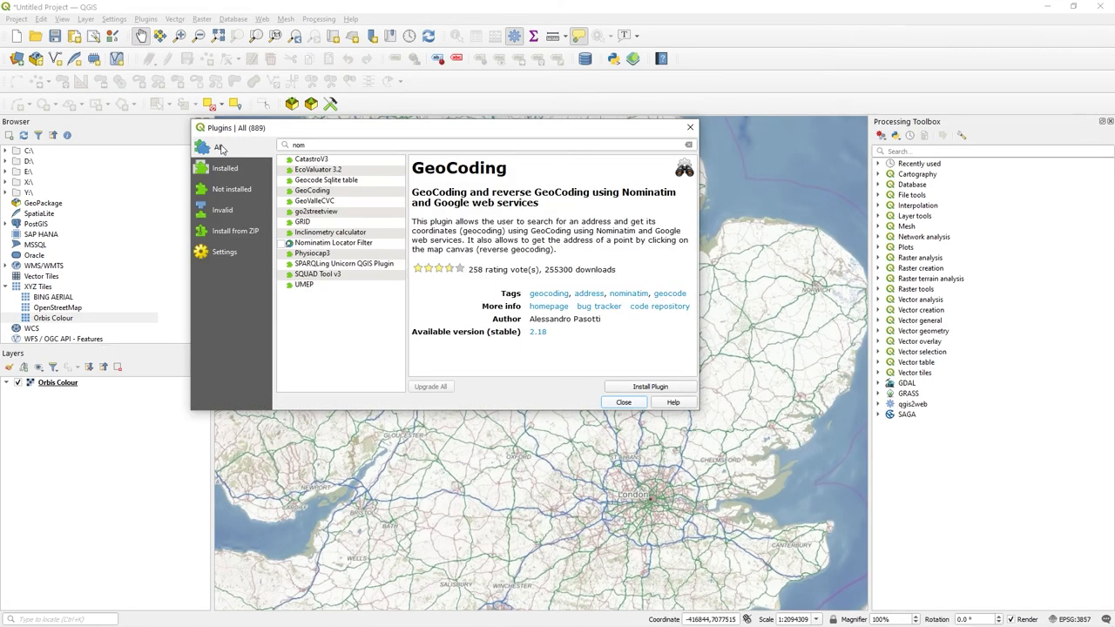
pyautogui.moveTo(385, 174)
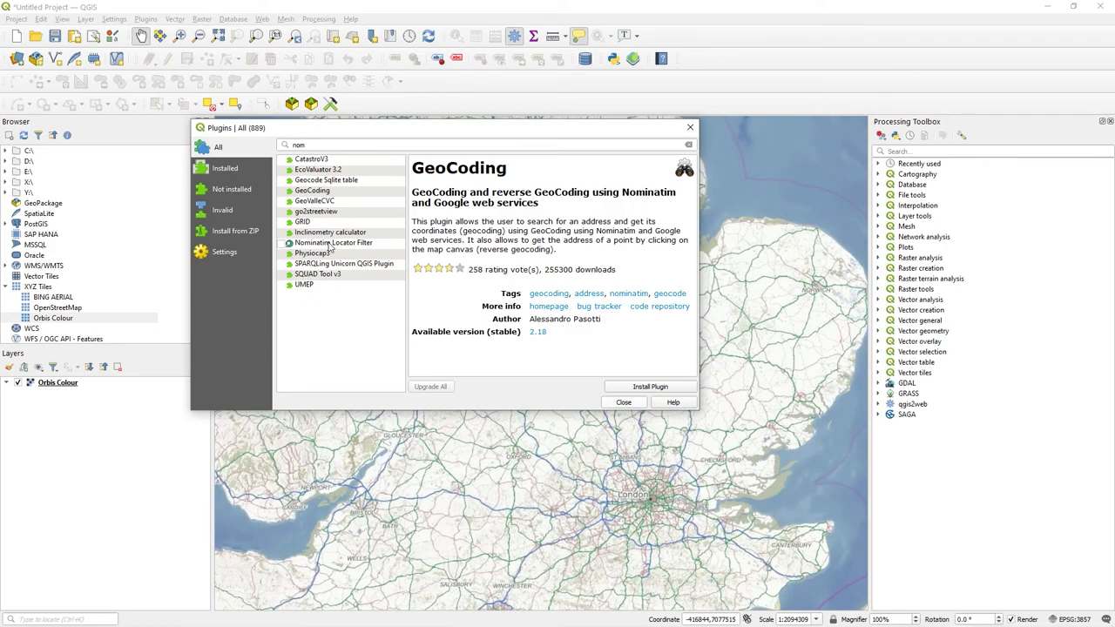
pyautogui.click(333, 242)
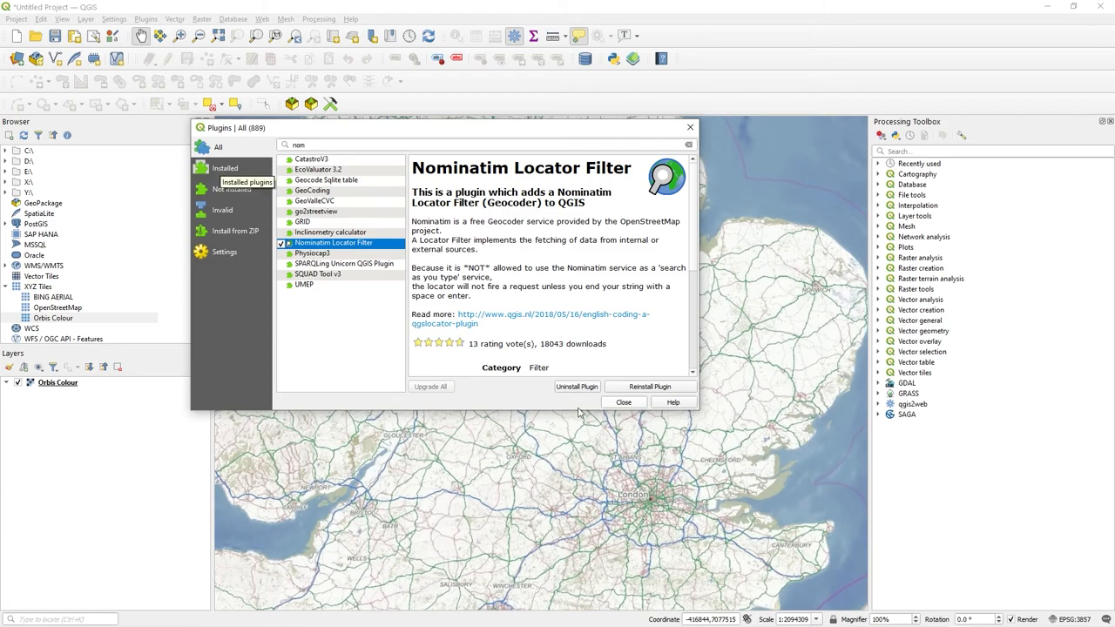
pyautogui.moveTo(577, 386)
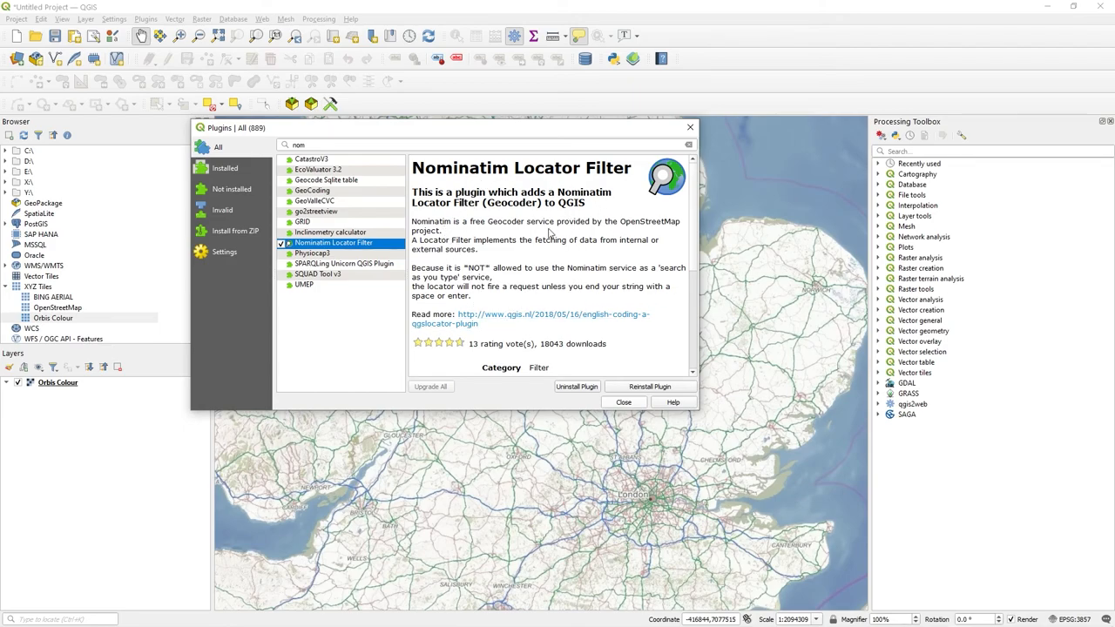
pyautogui.moveTo(634, 232)
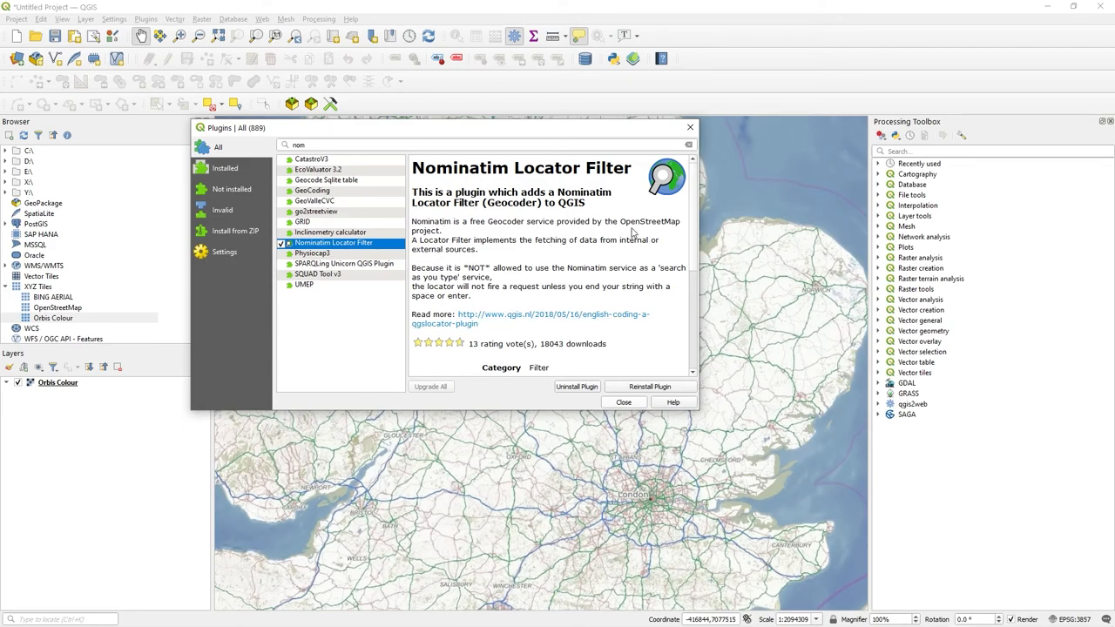
pyautogui.click(225, 167)
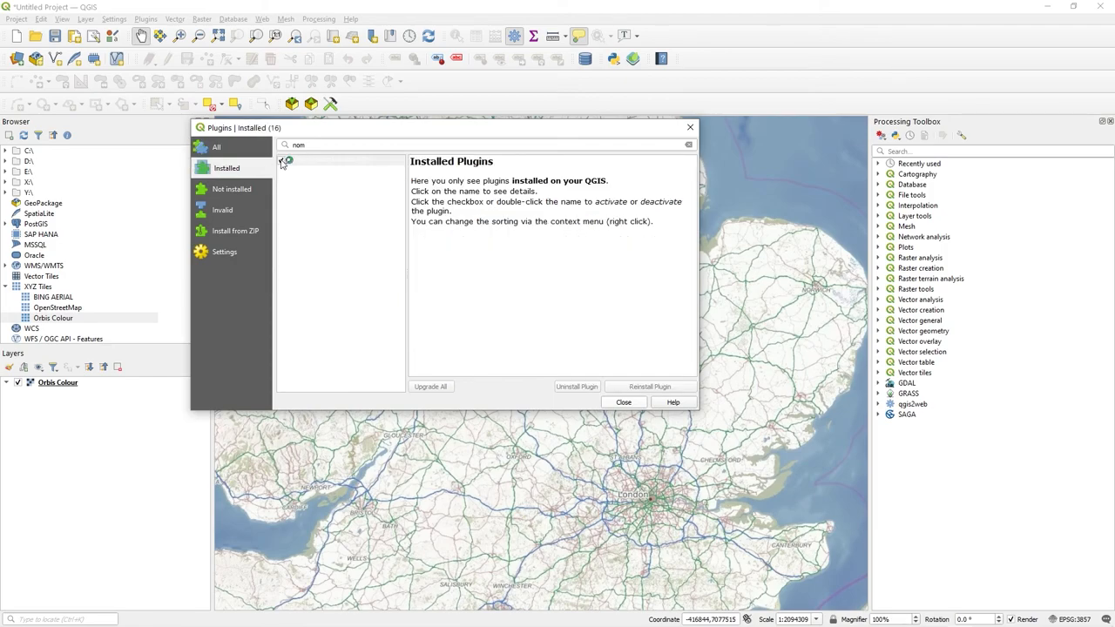
# Clear the plugin search and select Nominatim Locator Filter to confirm it's ticked
pyautogui.click(689, 146)
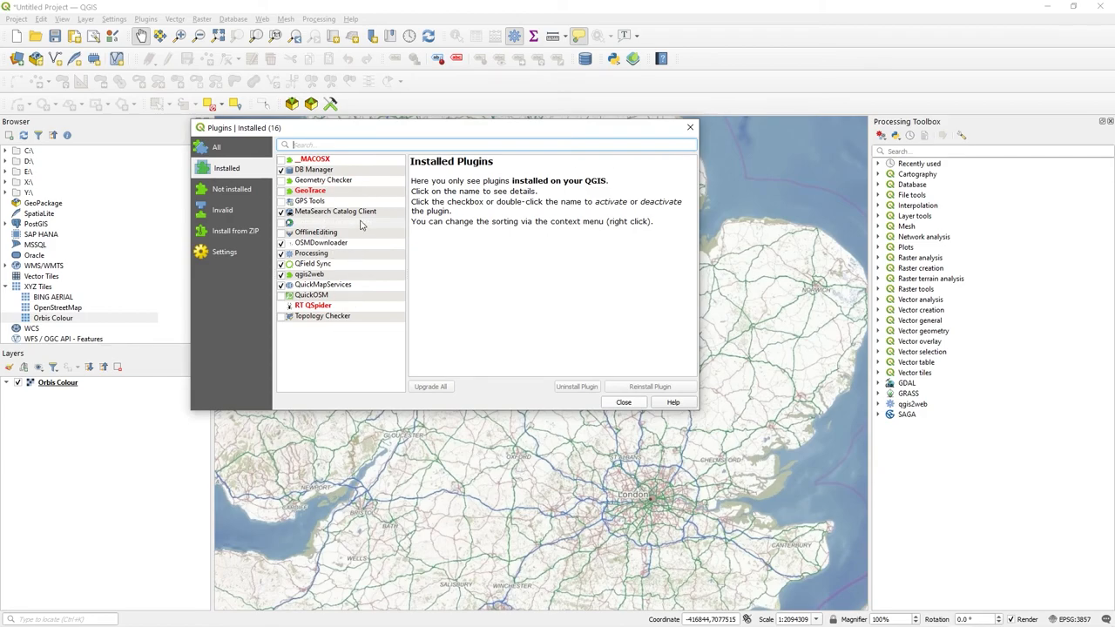
pyautogui.moveTo(309, 238)
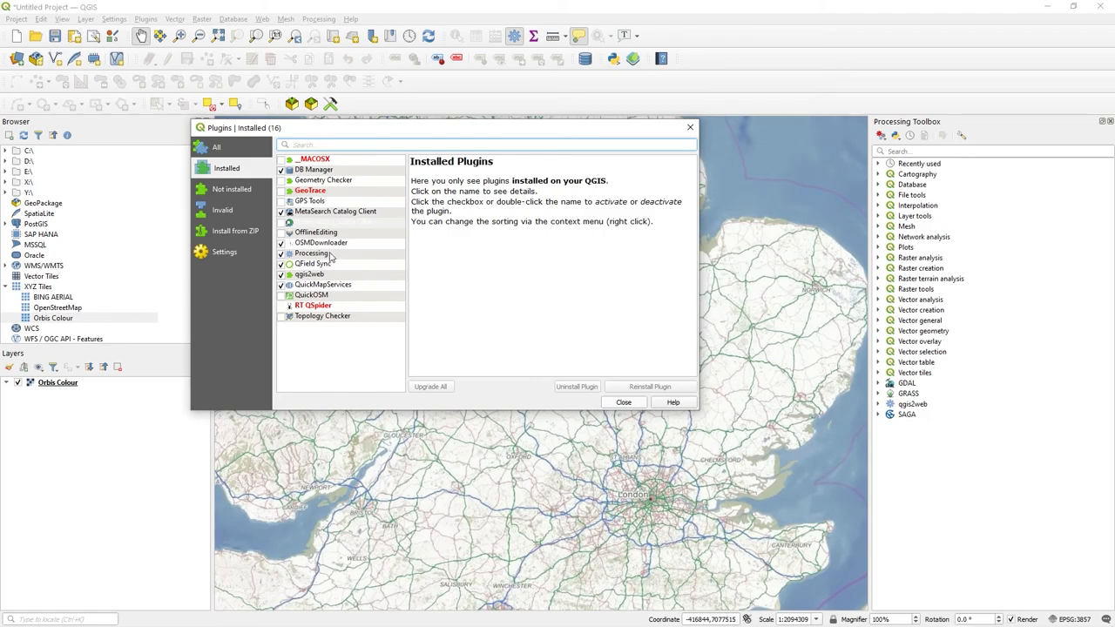
pyautogui.moveTo(354, 297)
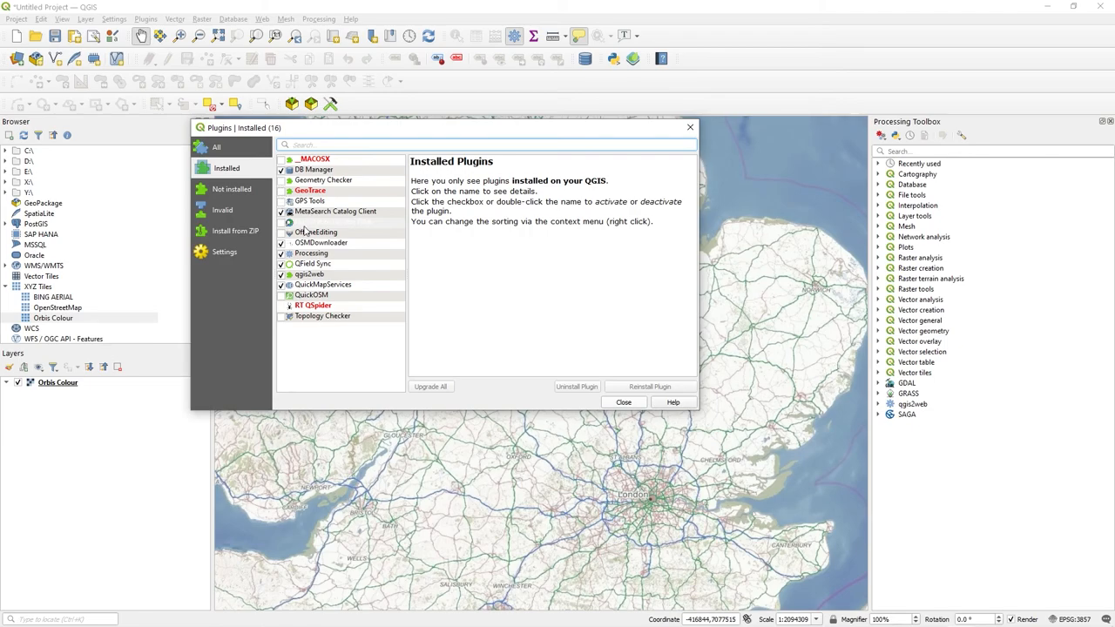
pyautogui.click(334, 221)
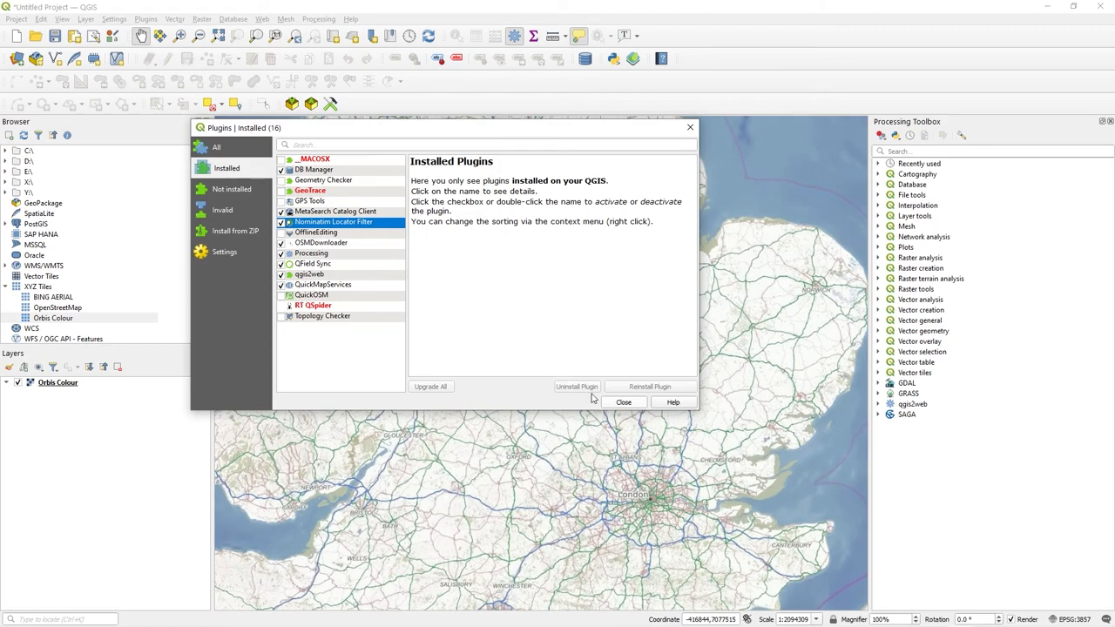
pyautogui.moveTo(546, 353)
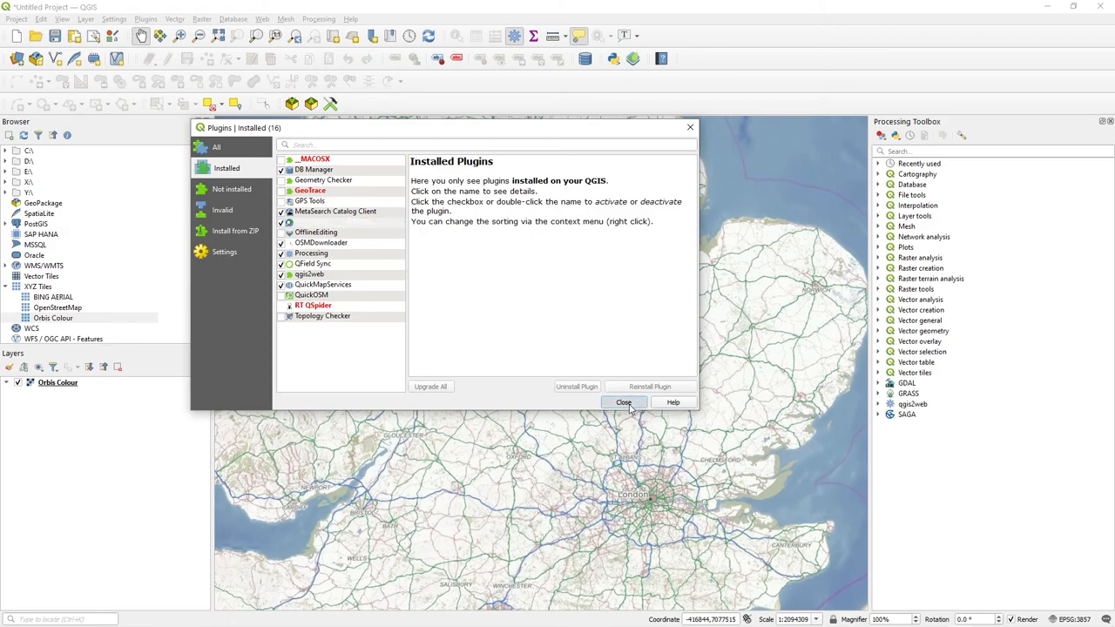
# Close the Plugins dialog and zoom the map into Leicester and Birmingham
pyautogui.click(624, 402)
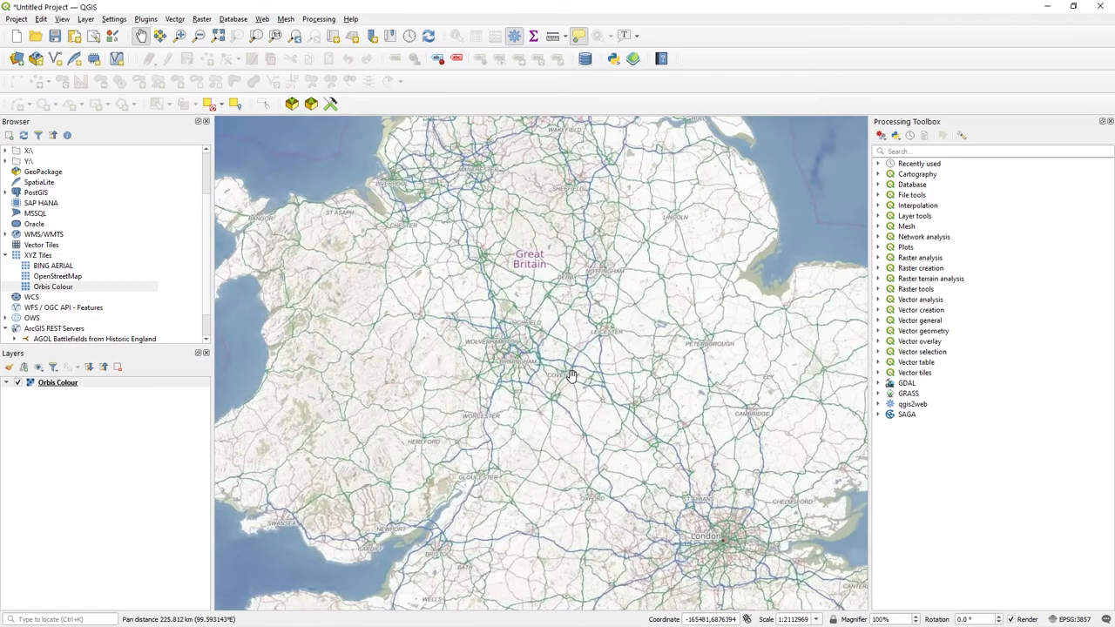
pyautogui.scroll(3)
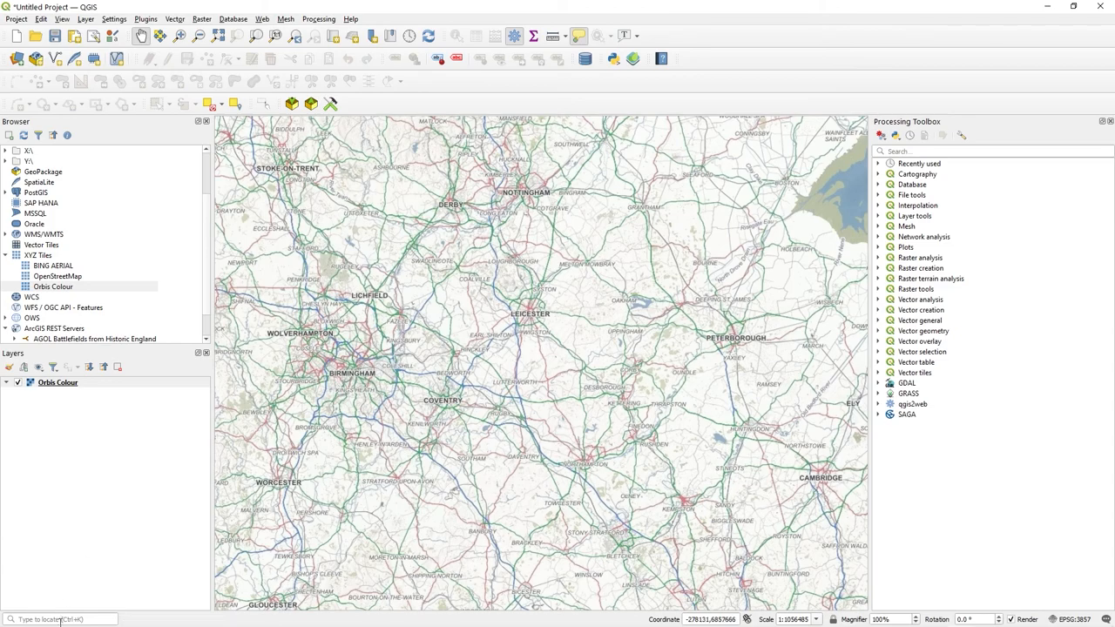
# Show the locator filter prefixes, including the Nominatim Geocoder, from the 'Type to locate' box
pyautogui.click(57, 619)
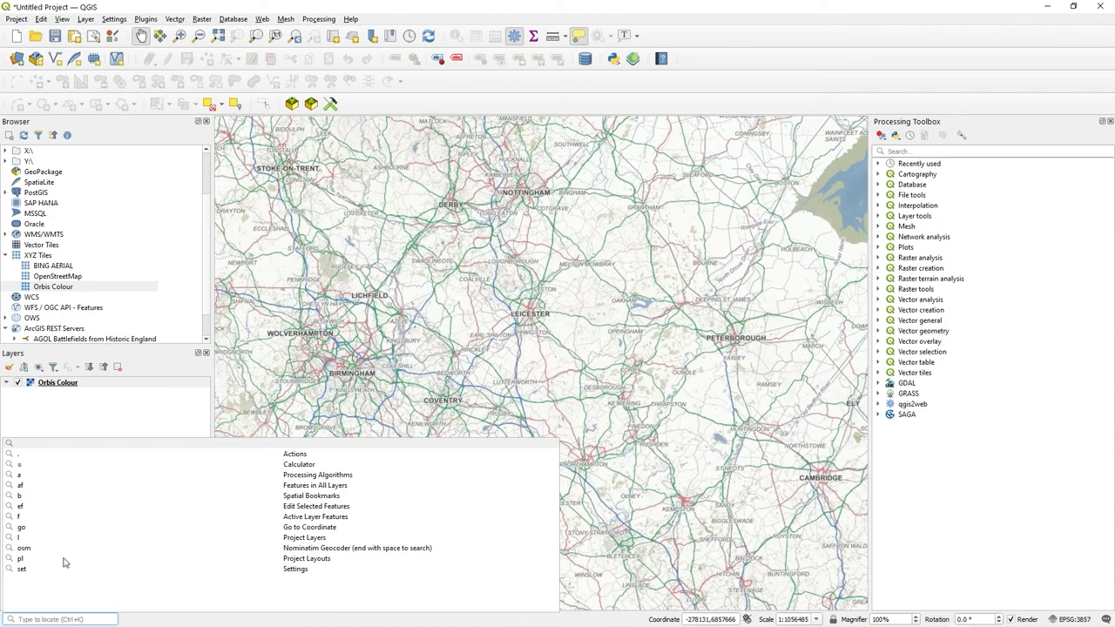
pyautogui.moveTo(29, 554)
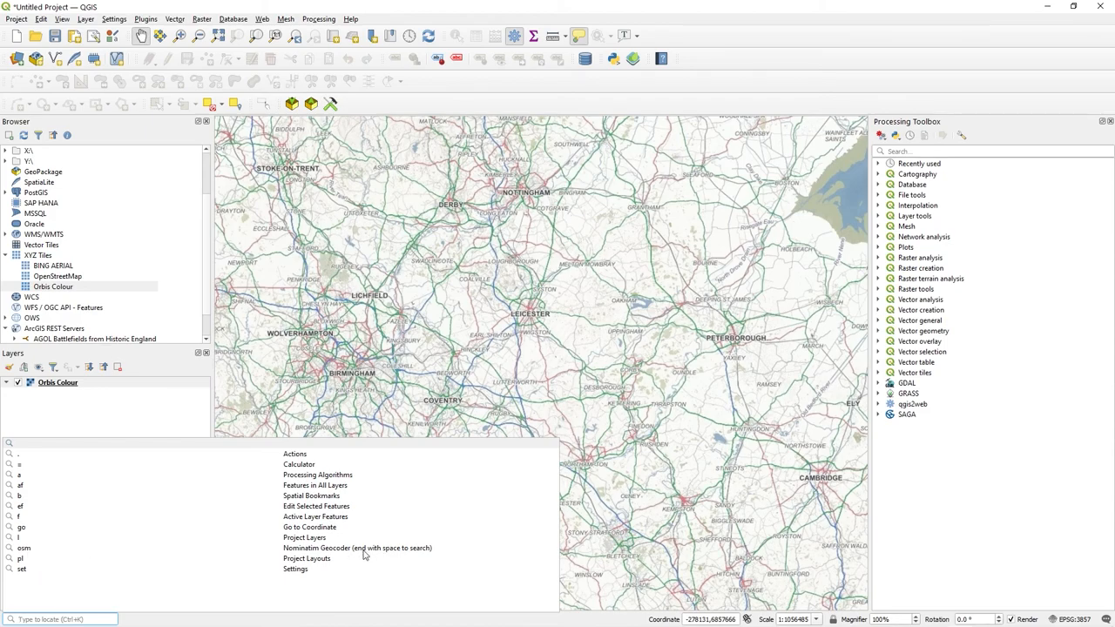
pyautogui.moveTo(119, 609)
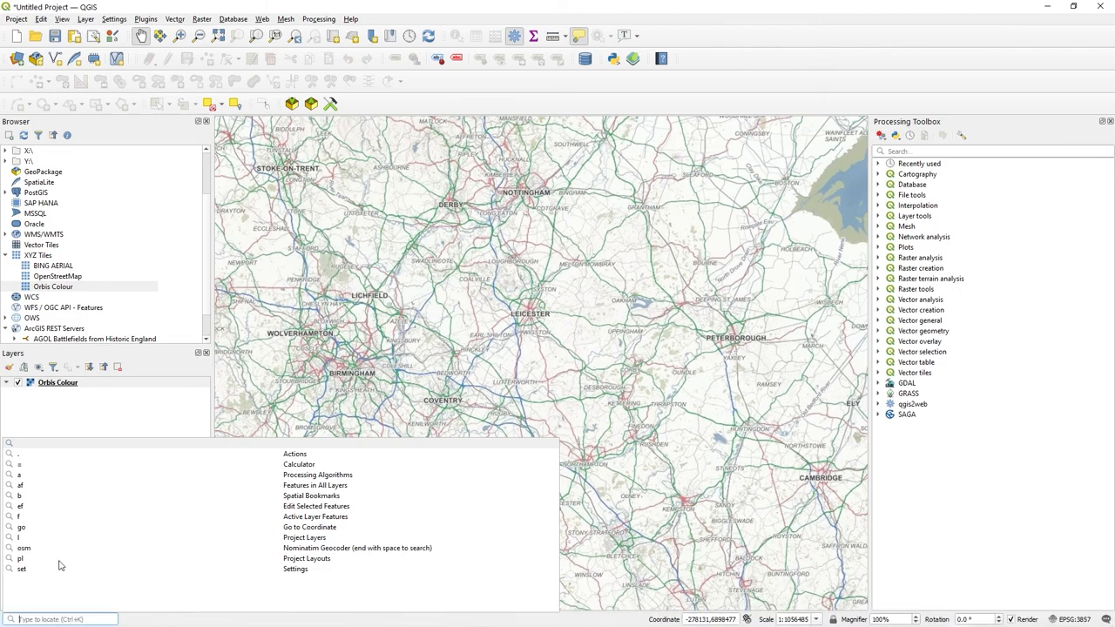
# Search 'osm Leicester' and pick the Leicester, United Kingdom city result
pyautogui.write('Leicester')
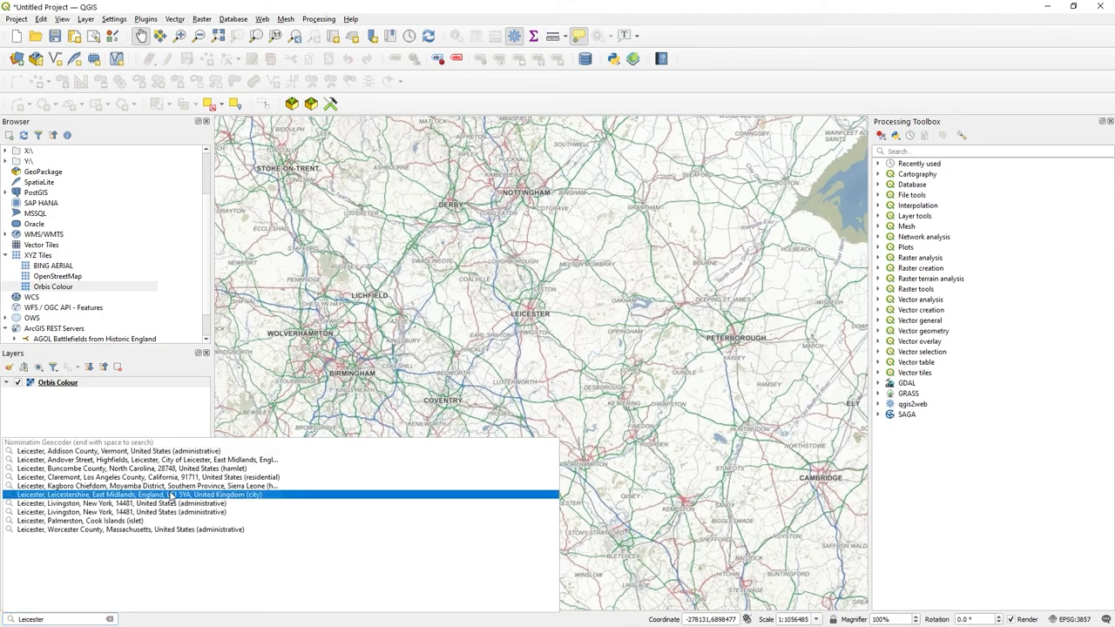
pyautogui.moveTo(156, 516)
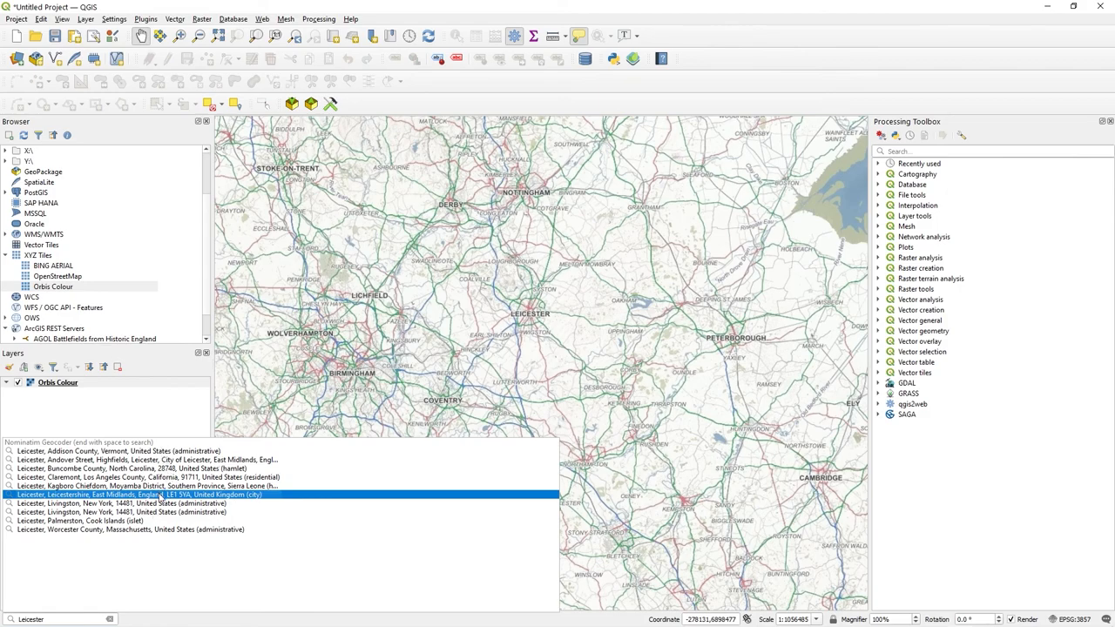
pyautogui.click(139, 495)
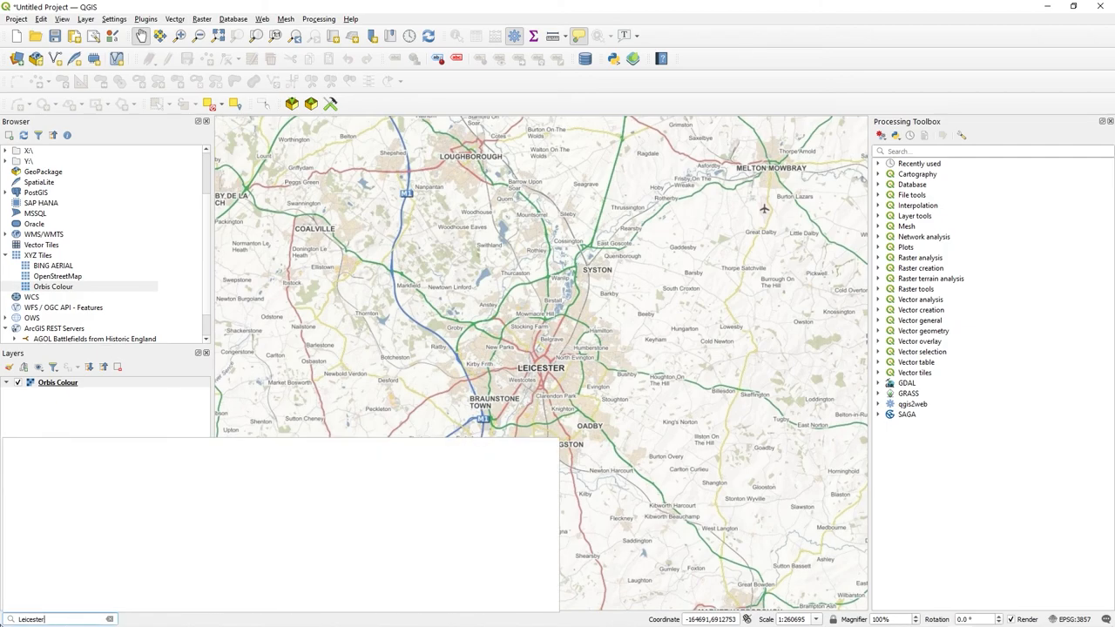
# Search 'osm Edinburgh', go to the Edinburgh result, and reopen the locator filter list
pyautogui.write('Edinburgh')
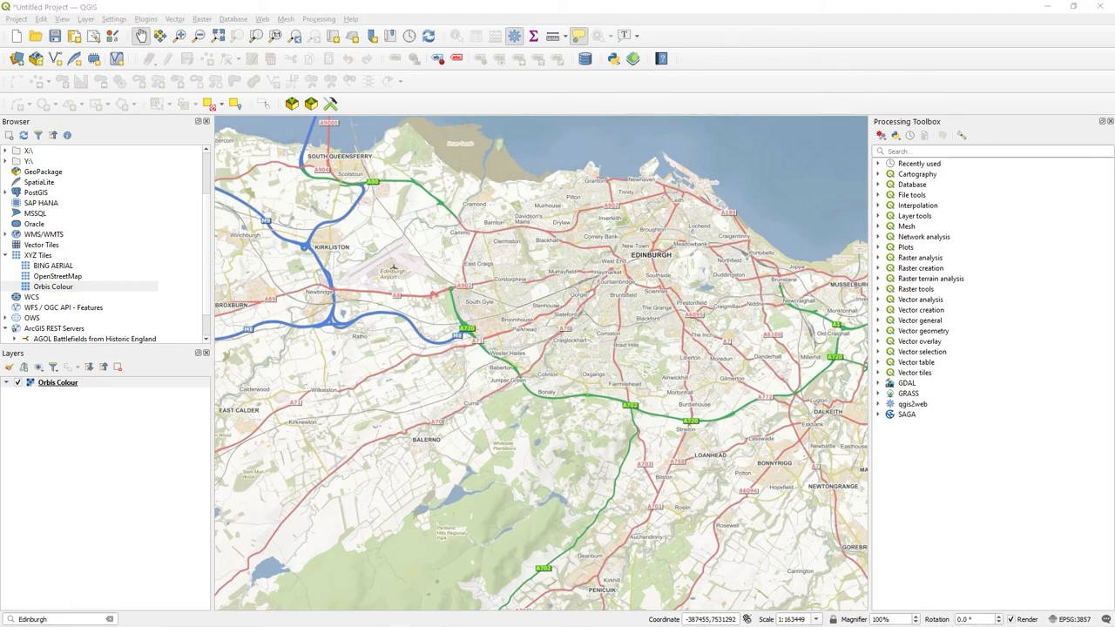
pyautogui.click(57, 619)
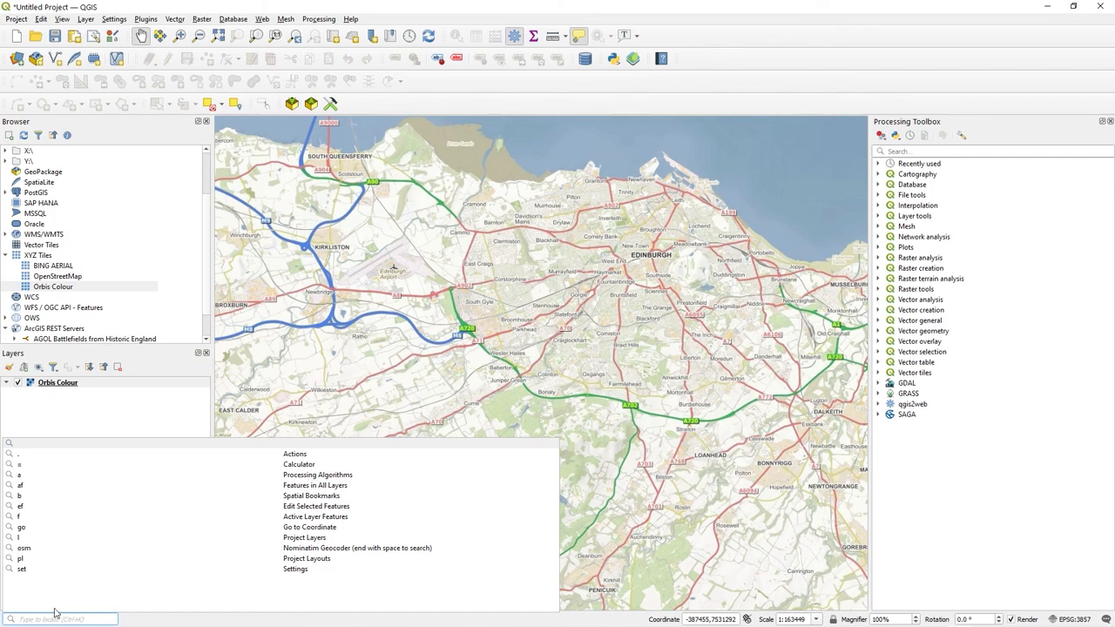
pyautogui.moveTo(178, 482)
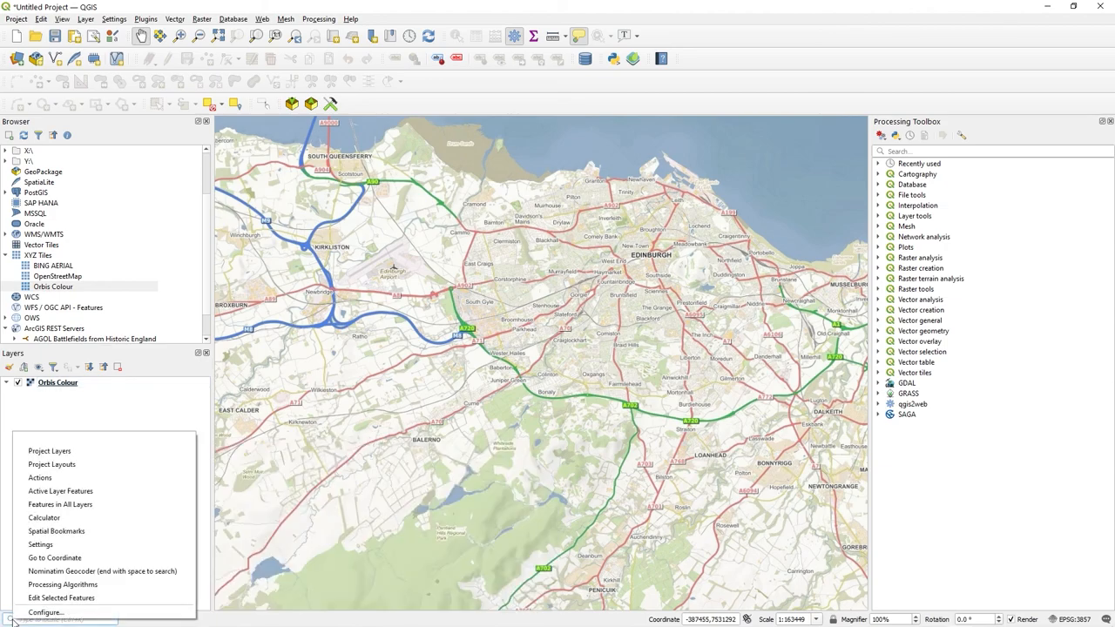
pyautogui.click(45, 612)
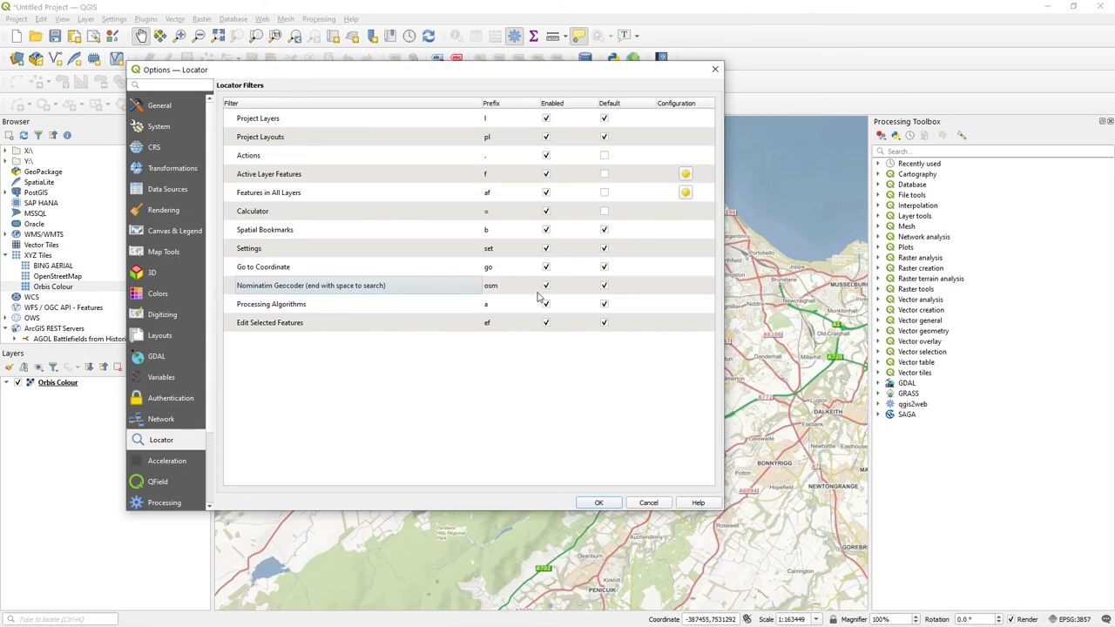
pyautogui.moveTo(544, 315)
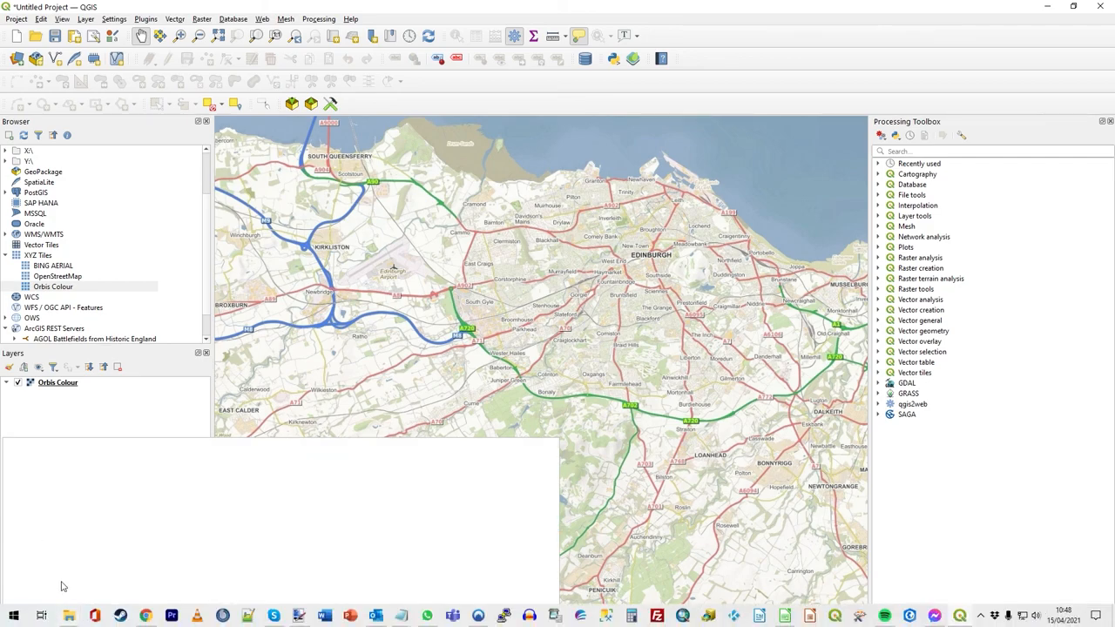
# Go to coordinates -0.602158, 51.486715 near Windsor and zoom out over southern England
pyautogui.write('-0.602158 51.486715')
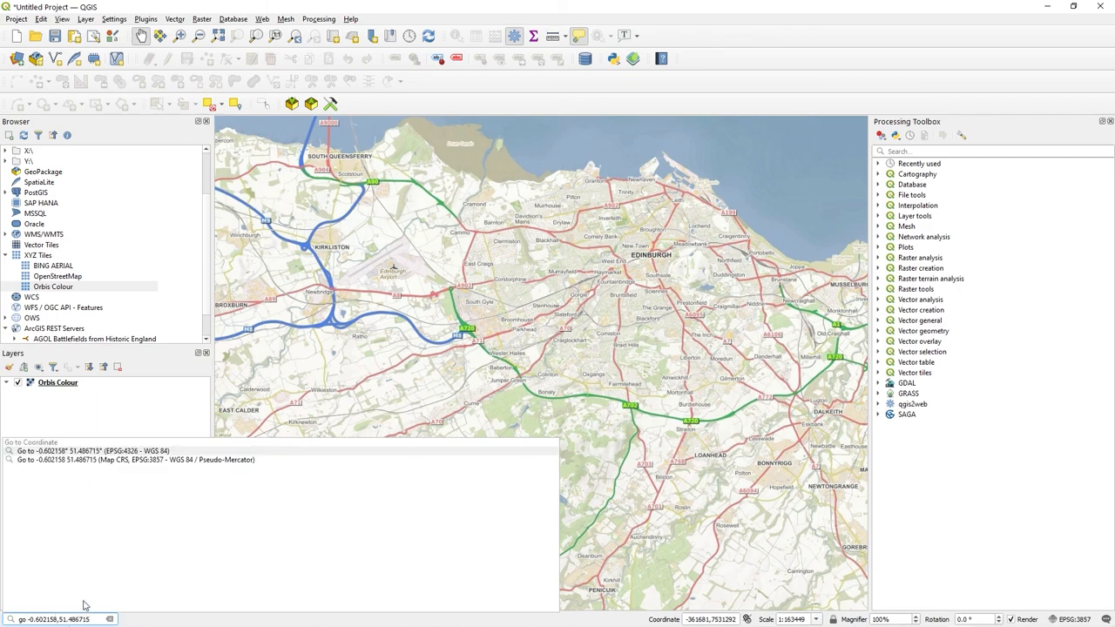
pyautogui.moveTo(111, 456)
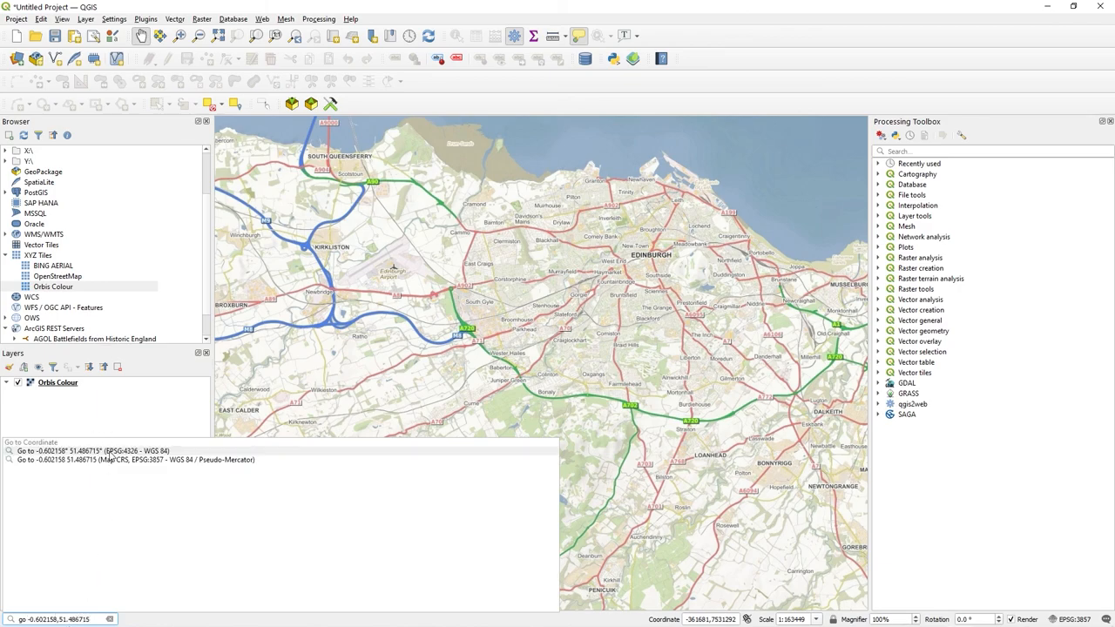
pyautogui.click(95, 451)
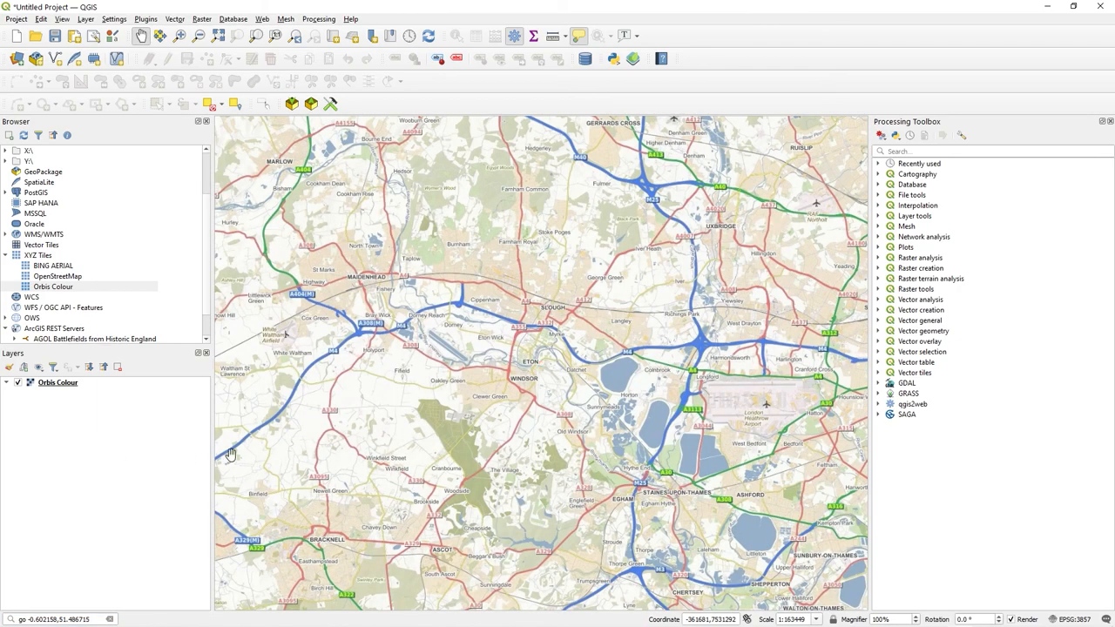
pyautogui.moveTo(485, 402)
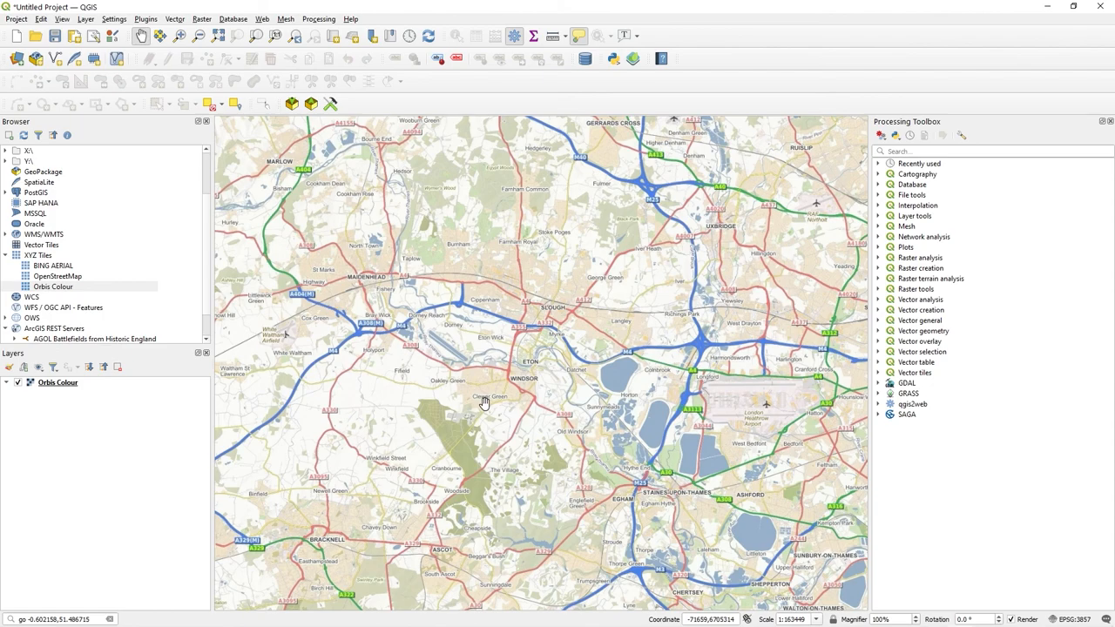
pyautogui.scroll(-3)
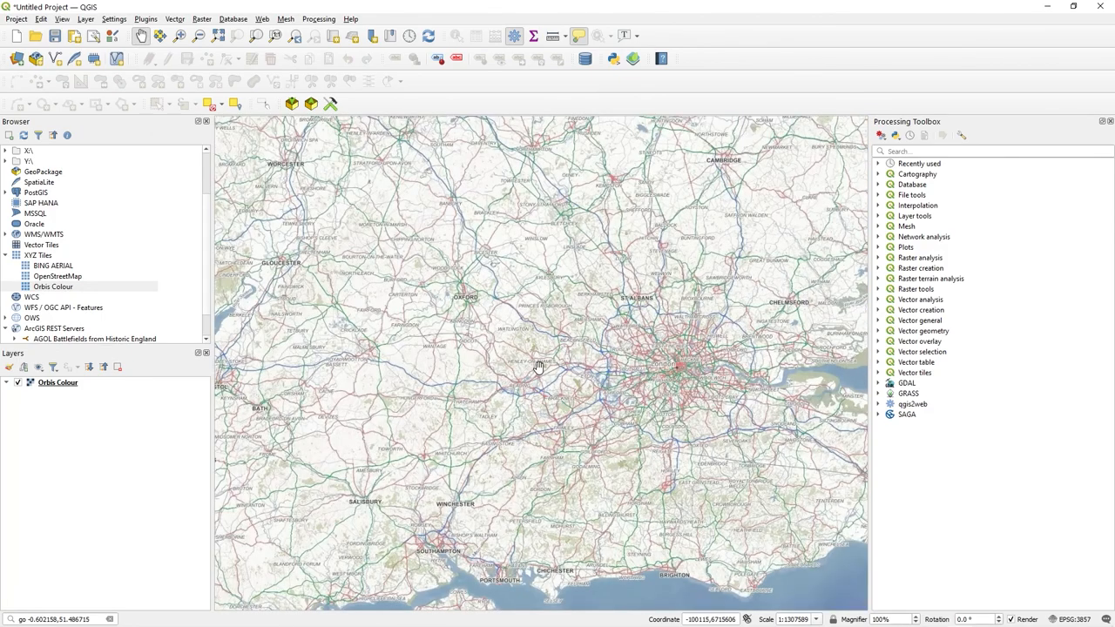
pyautogui.click(146, 18)
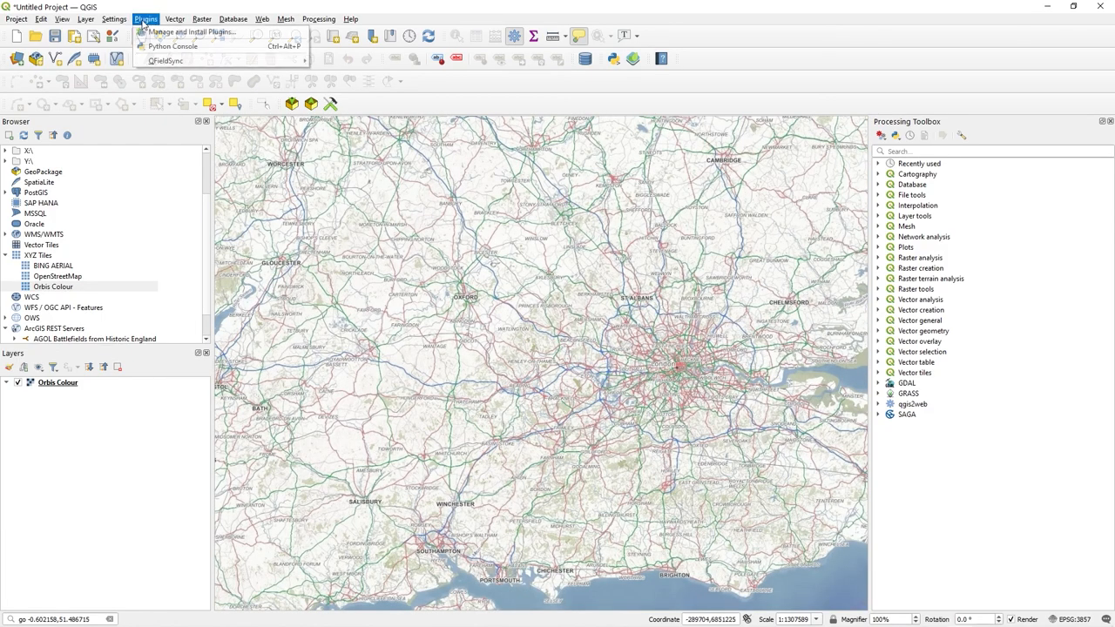
# Review the Nominatim Locator Filter under All and Installed plugins, then close the manager
pyautogui.click(190, 32)
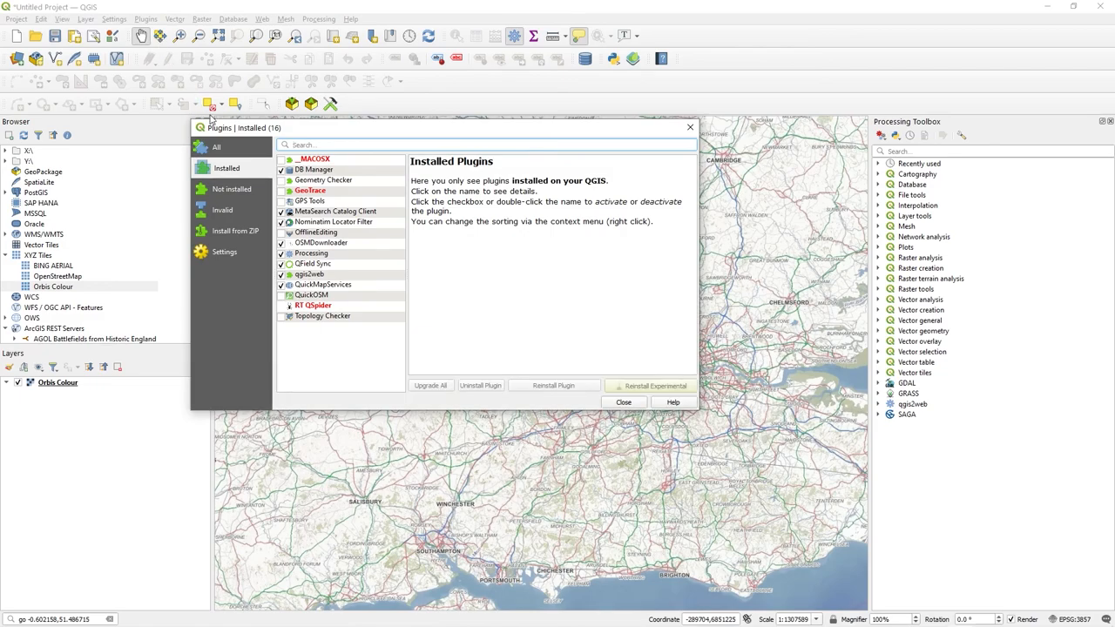
pyautogui.click(217, 146)
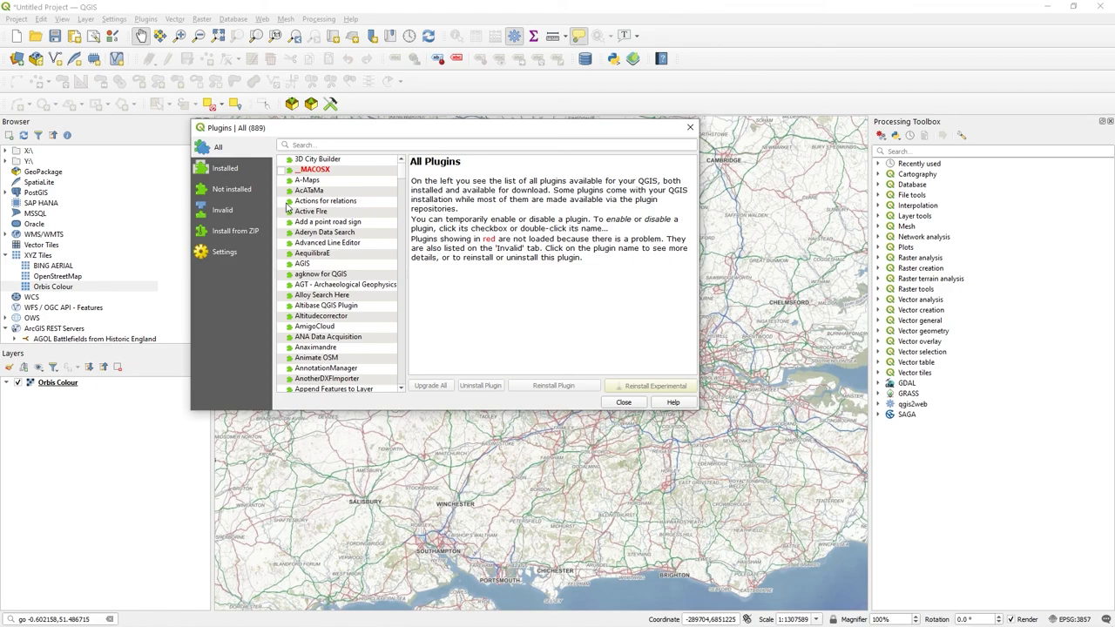
pyautogui.click(226, 167)
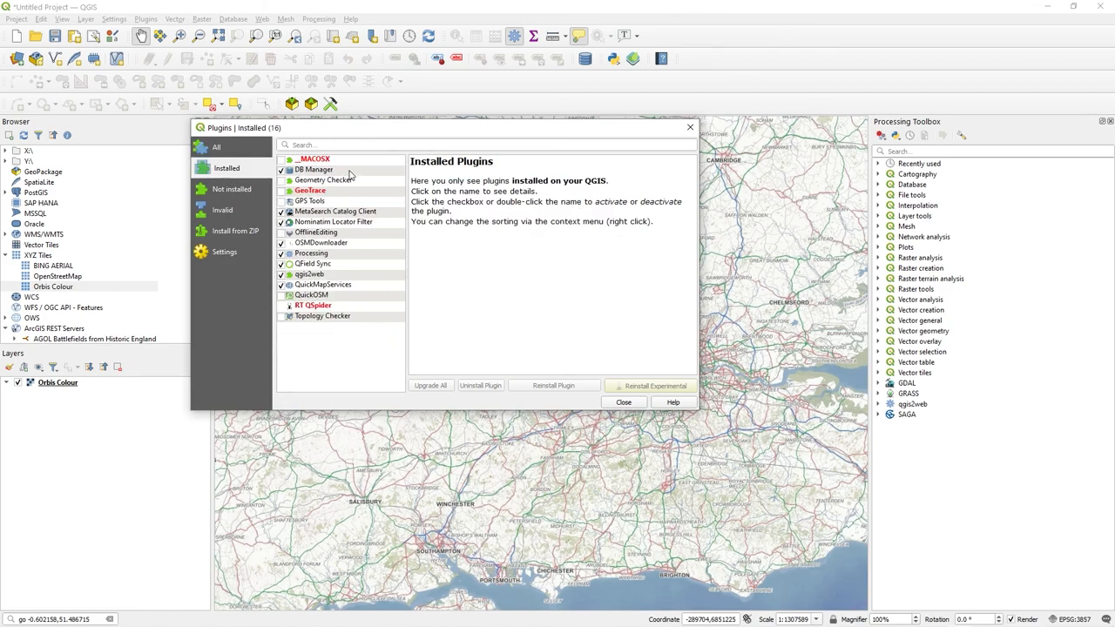
pyautogui.click(333, 221)
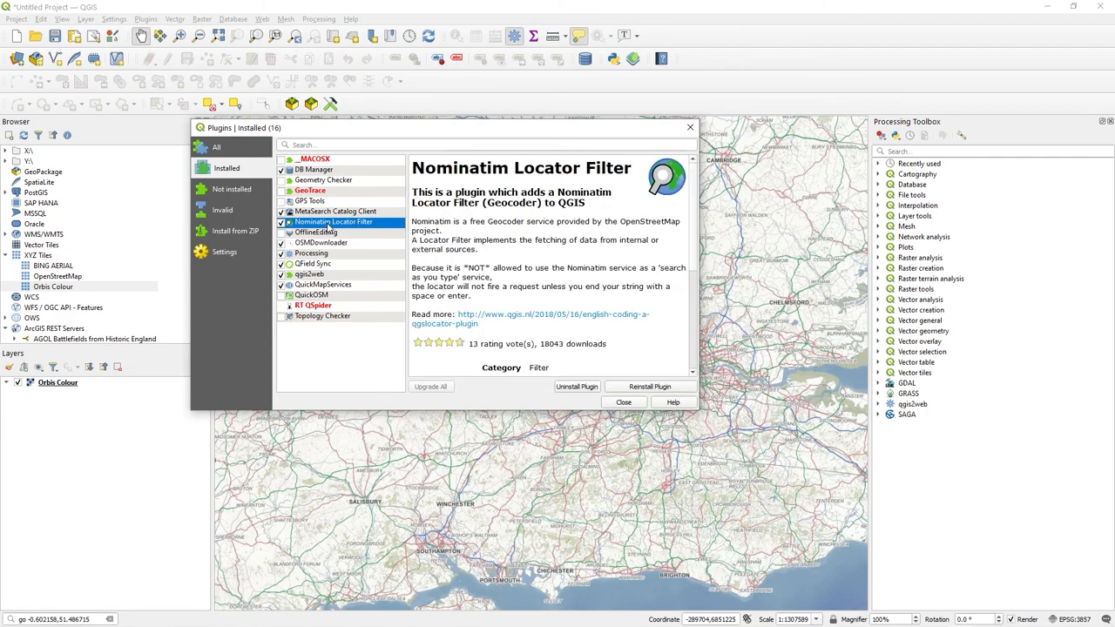
pyautogui.click(624, 401)
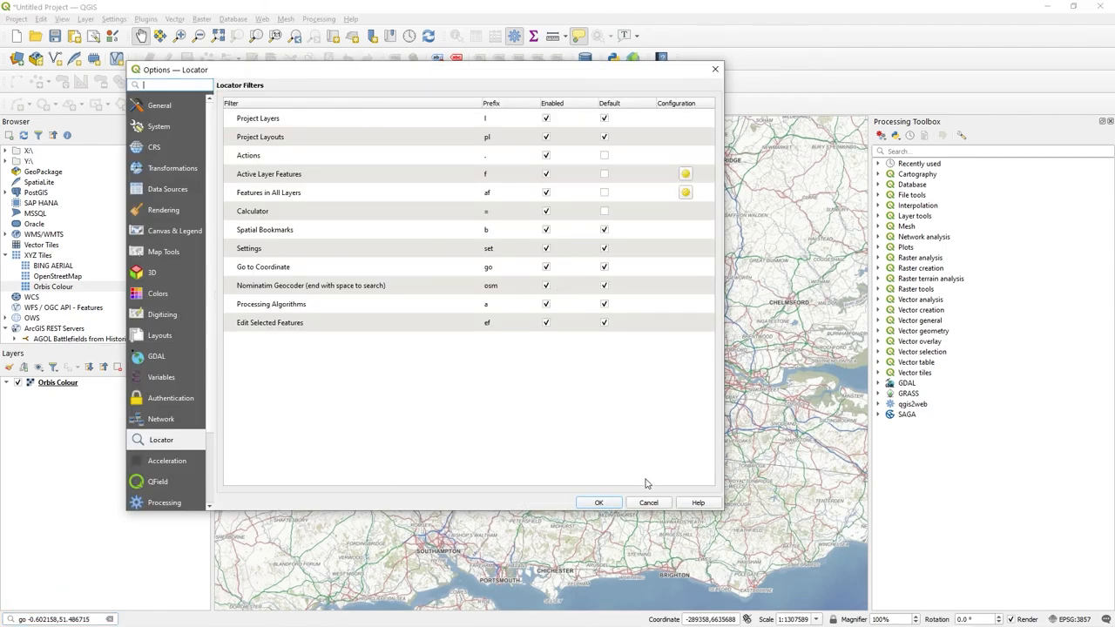
# Confirm the Options — Locator settings with OK
pyautogui.click(599, 502)
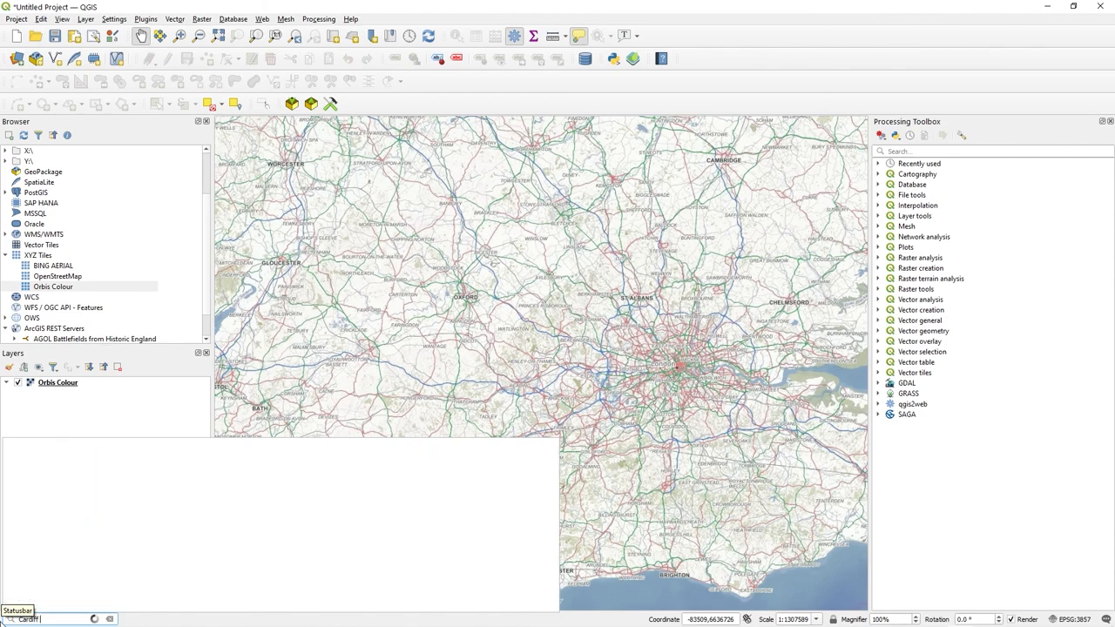
# Search 'osm Cardiff', pick the Cardiff, Wales city result, and zoom out
pyautogui.write('Cardiff')
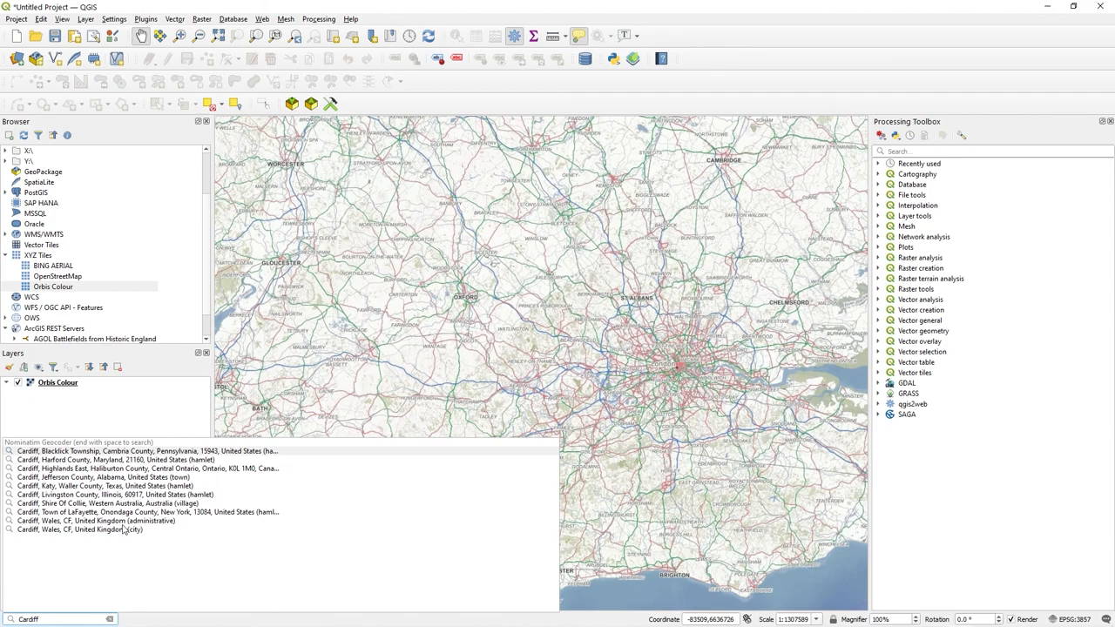
pyautogui.click(87, 521)
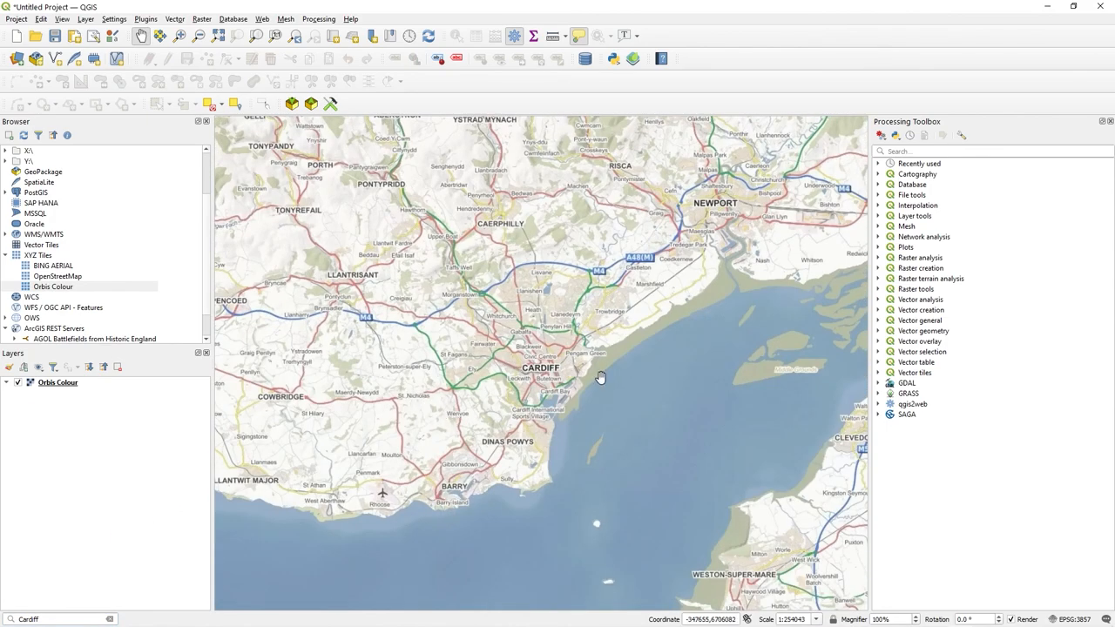
pyautogui.scroll(-3)
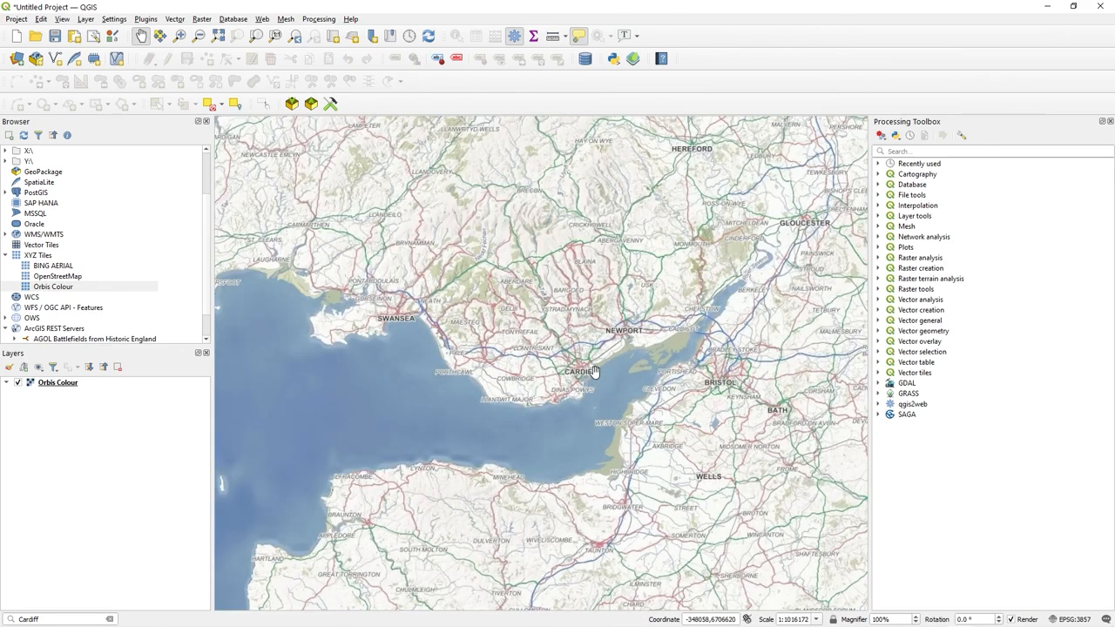